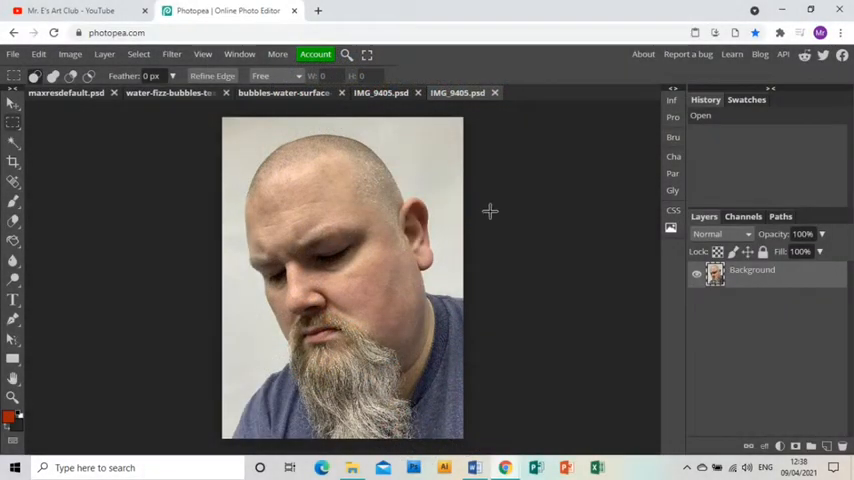
# Step: Apply a Hue/Saturation adjustment raising the portrait's saturation to 57
pyautogui.click(69, 54)
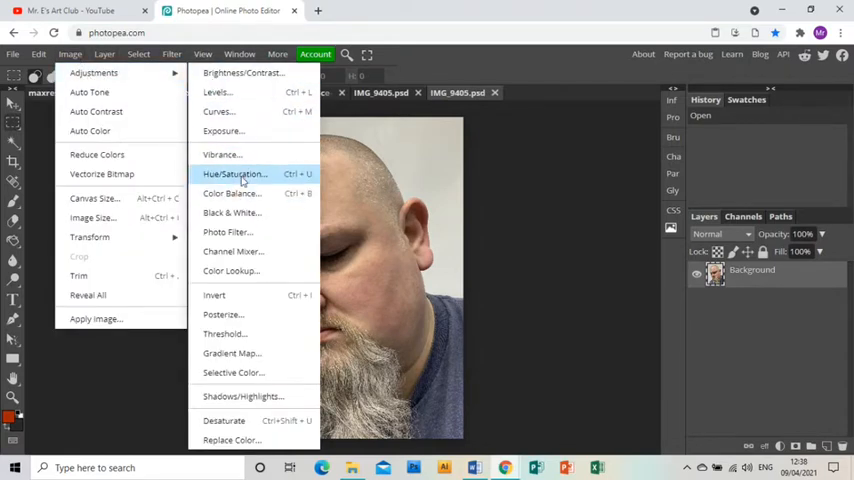
pyautogui.click(234, 173)
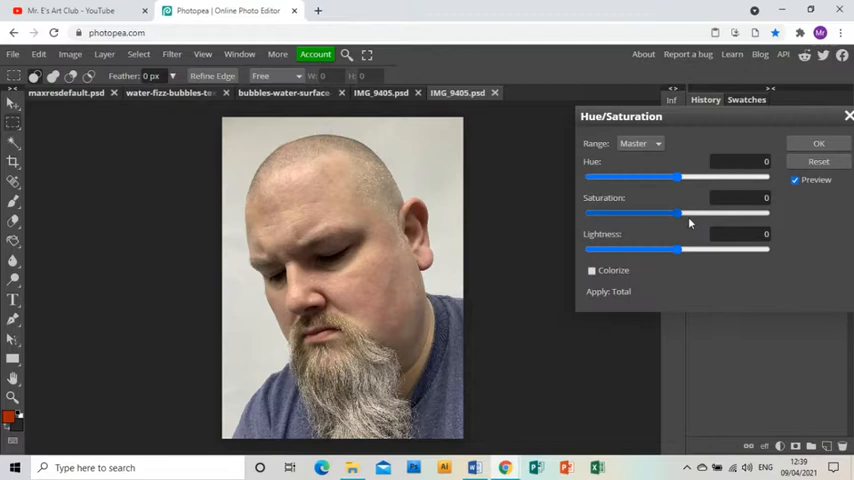
pyautogui.moveTo(685, 212); pyautogui.dragTo(740, 212)
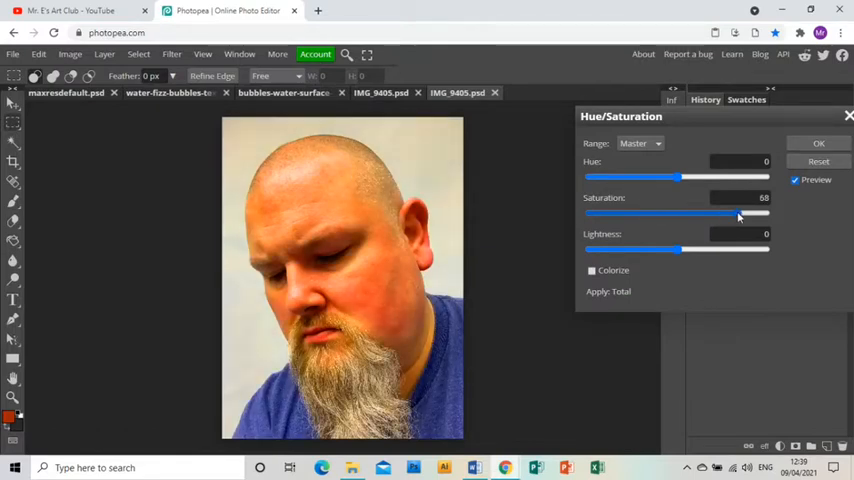
pyautogui.moveTo(740, 213); pyautogui.dragTo(728, 213)
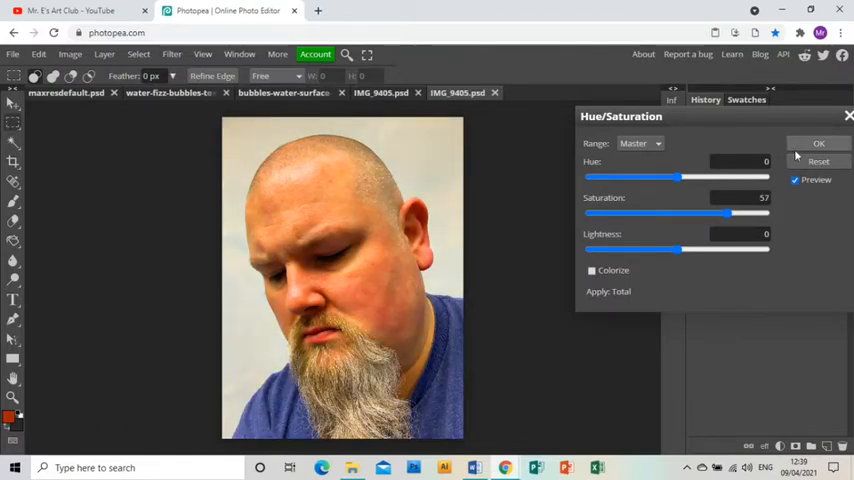
pyautogui.click(818, 143)
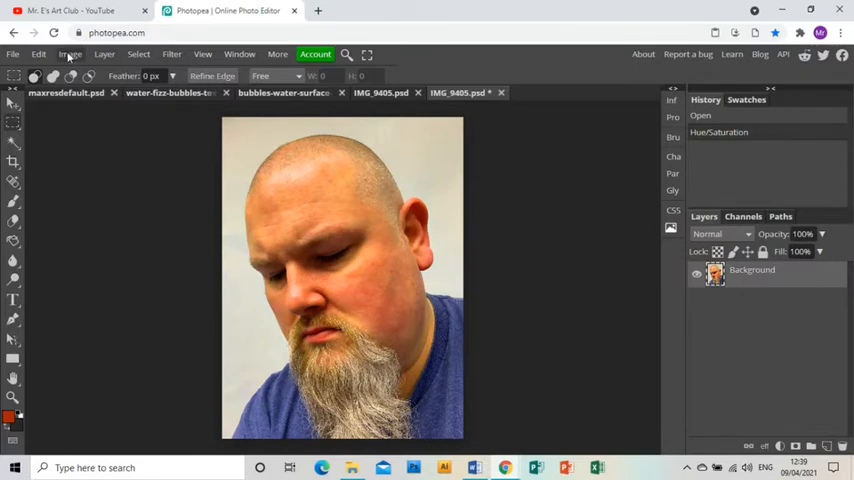
# Step: Apply Brightness/Contrast to the portrait with contrast 36 and brightness -18
pyautogui.click(70, 54)
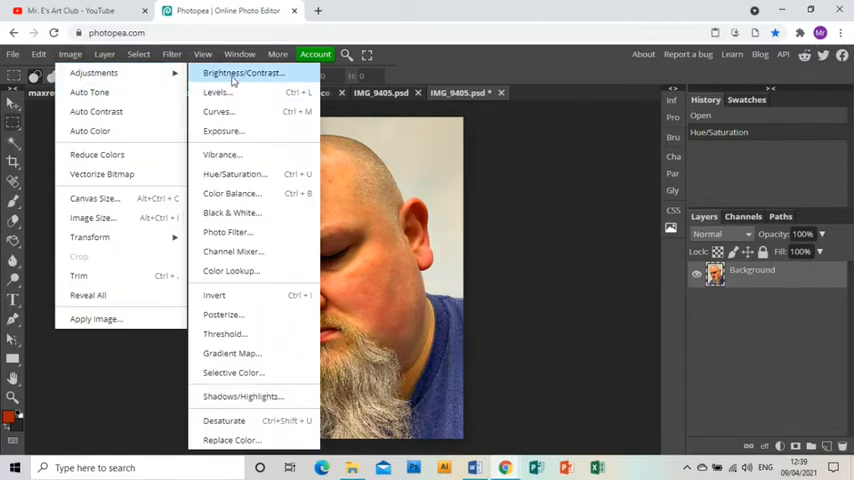
pyautogui.click(243, 72)
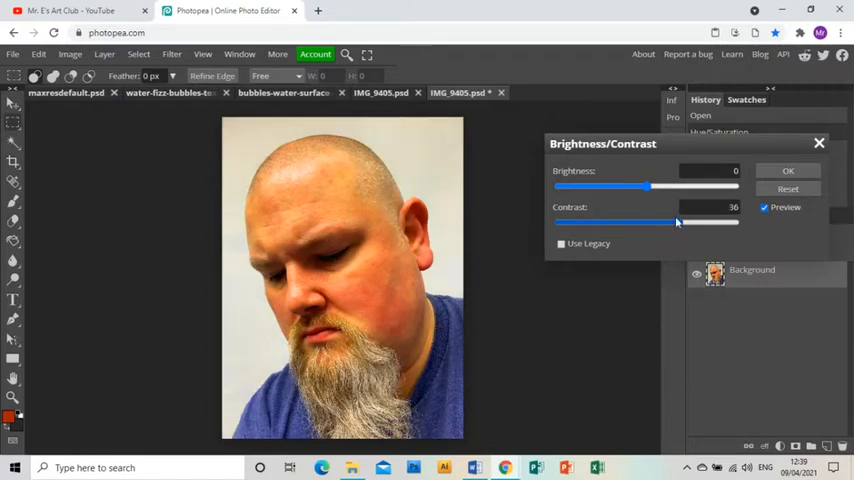
pyautogui.moveTo(665, 187); pyautogui.dragTo(632, 187)
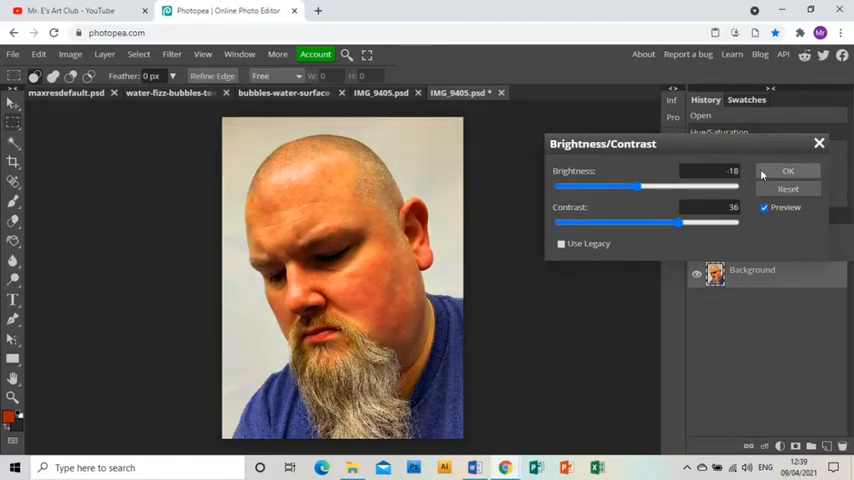
pyautogui.click(788, 171)
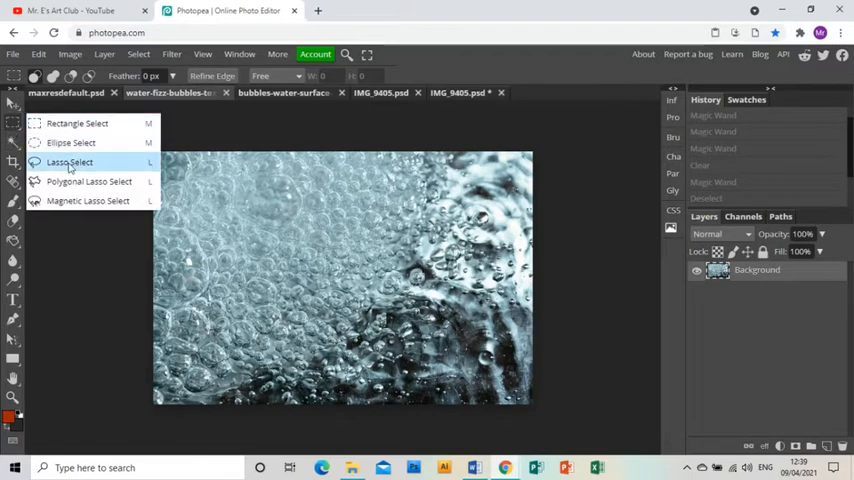
# Step: Lasso an irregular patch of the bubble water texture
pyautogui.click(69, 162)
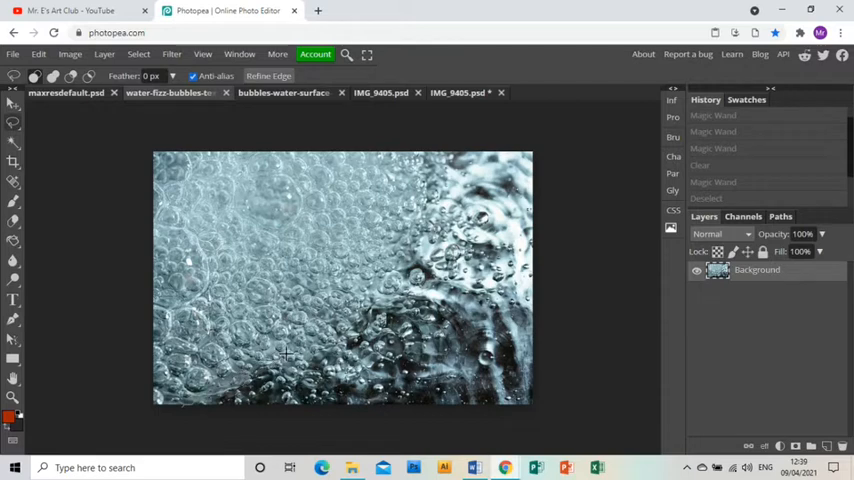
pyautogui.moveTo(345, 310)
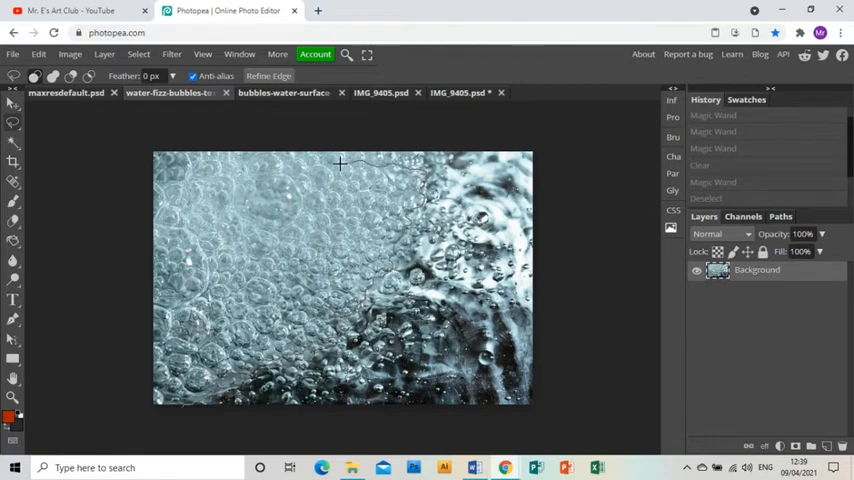
pyautogui.moveTo(340, 162); pyautogui.dragTo(250, 238)
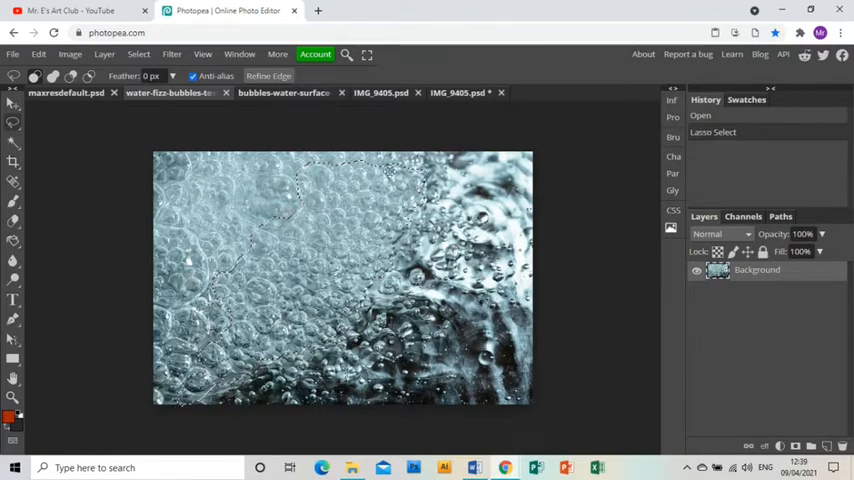
pyautogui.click(458, 92)
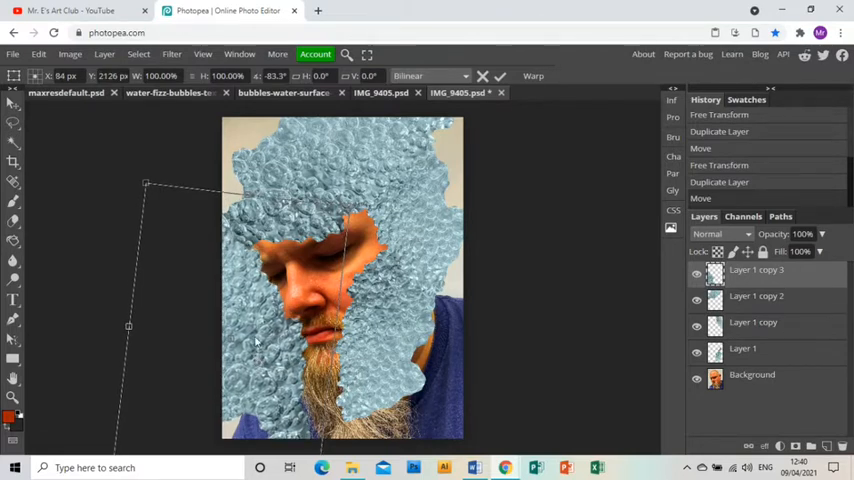
# Step: Duplicate the pale bubble texture layer
pyautogui.rightClick(756, 269)
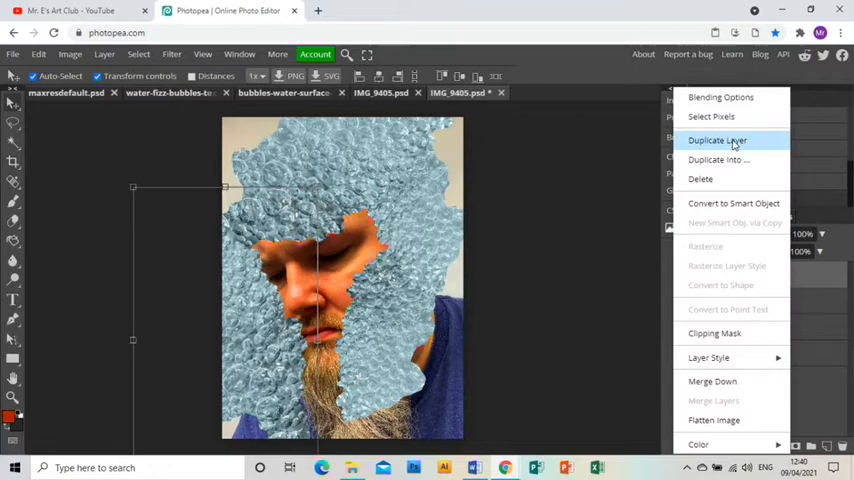
pyautogui.click(717, 140)
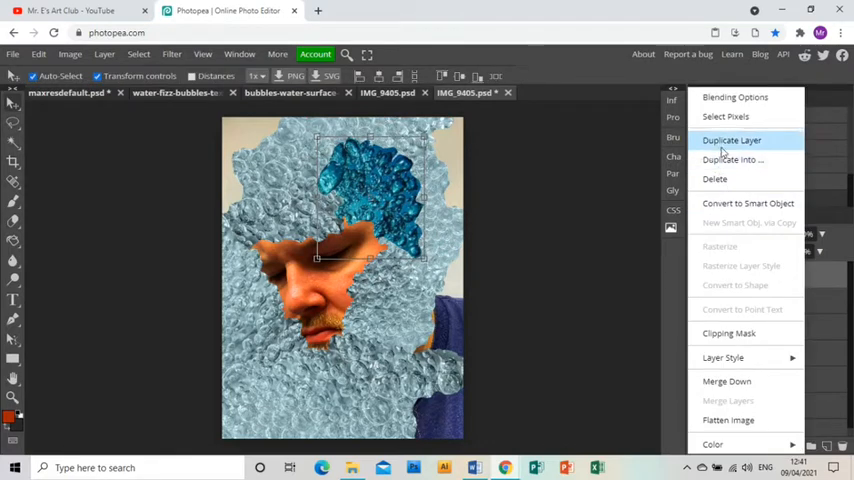
# Step: Make three more copies of the dark blue bubble layer
pyautogui.click(731, 140)
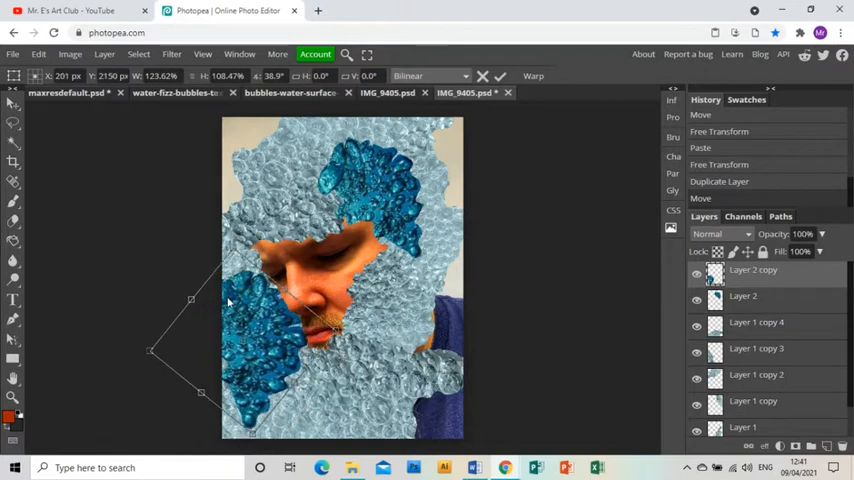
pyautogui.rightClick(753, 269)
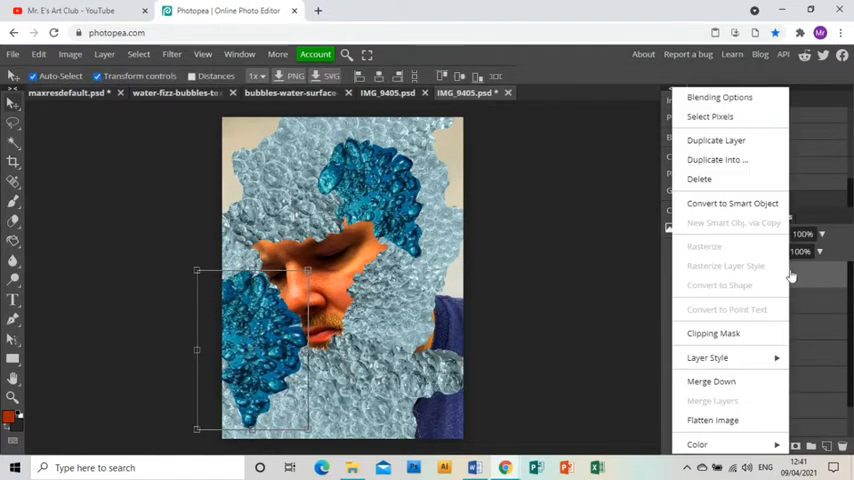
pyautogui.click(716, 140)
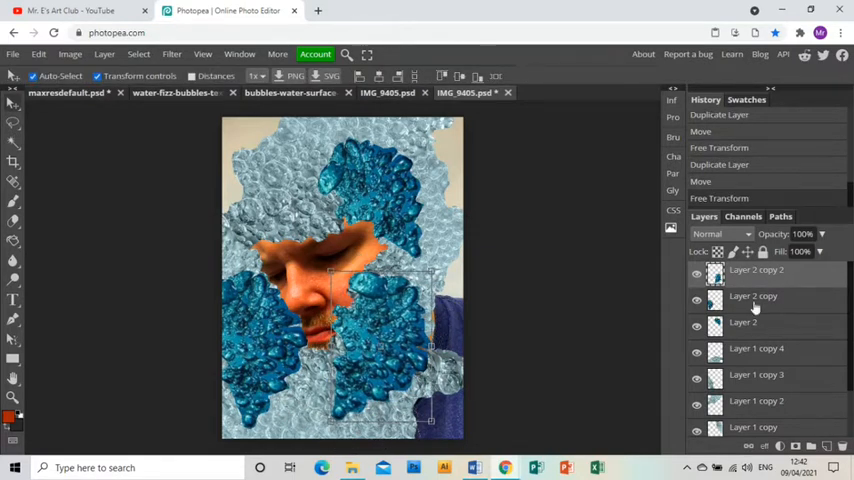
pyautogui.rightClick(752, 295)
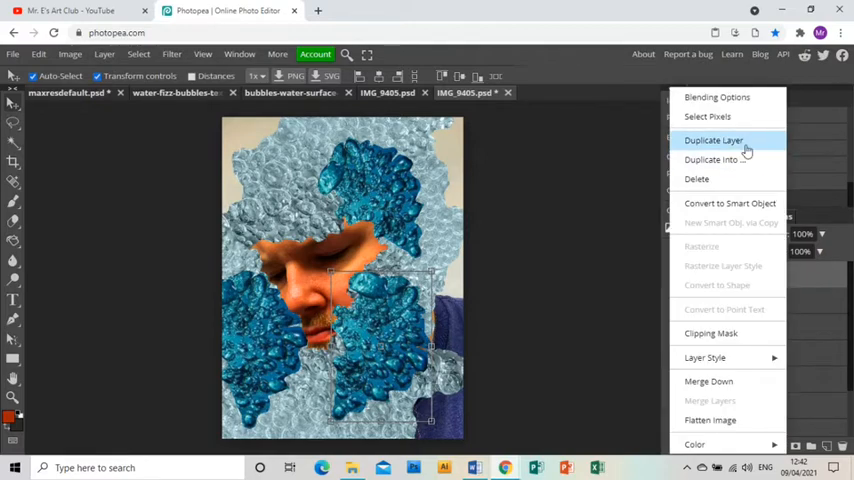
pyautogui.click(713, 140)
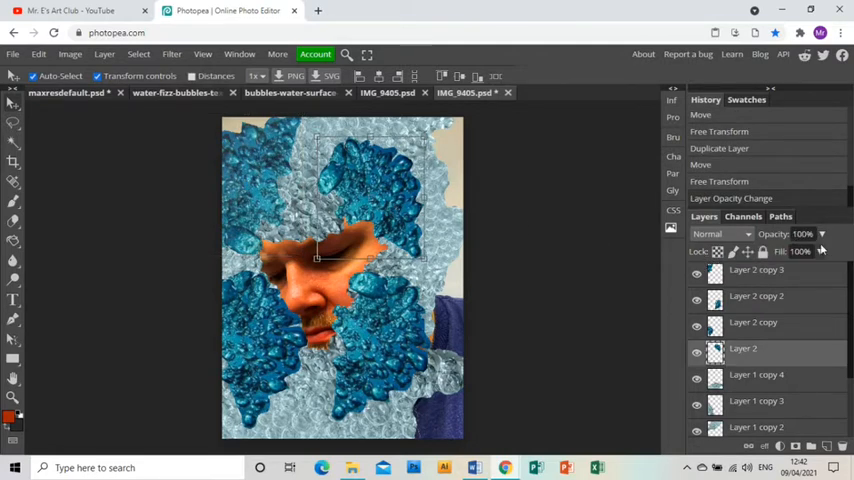
# Step: Fade Layer 2 to 70% and Layer 2 copy 2 to 71% opacity
pyautogui.moveTo(821, 251); pyautogui.dragTo(790, 251)
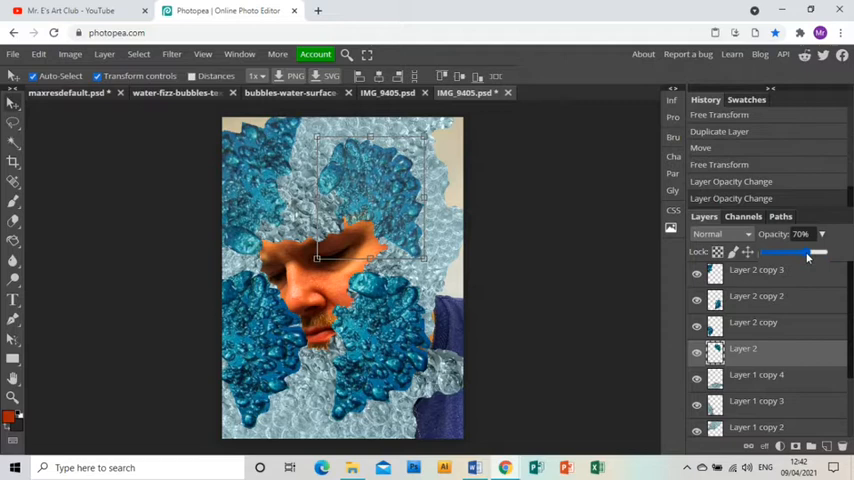
pyautogui.moveTo(784, 252); pyautogui.dragTo(808, 252)
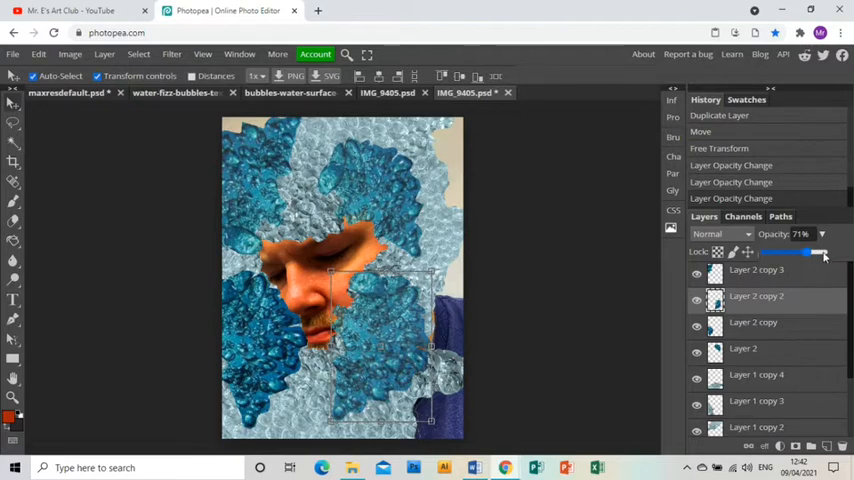
pyautogui.moveTo(797, 252); pyautogui.dragTo(822, 252)
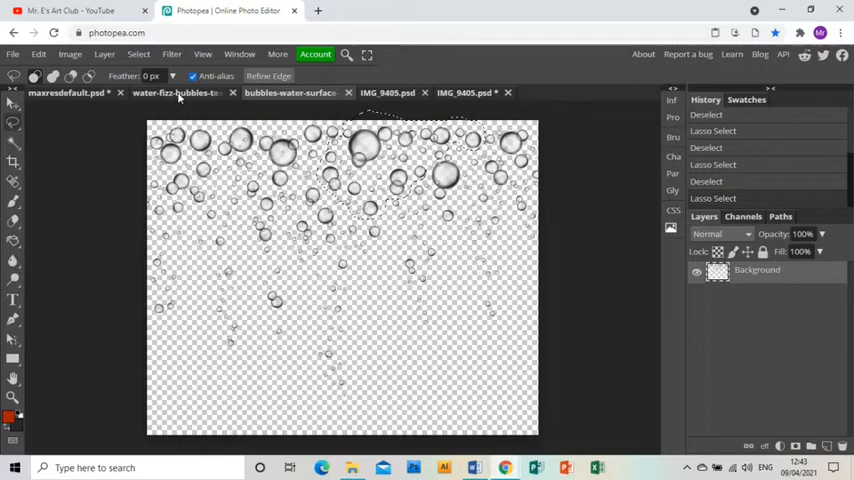
# Step: Switch to the water-fizz-bubbles image document
pyautogui.click(465, 92)
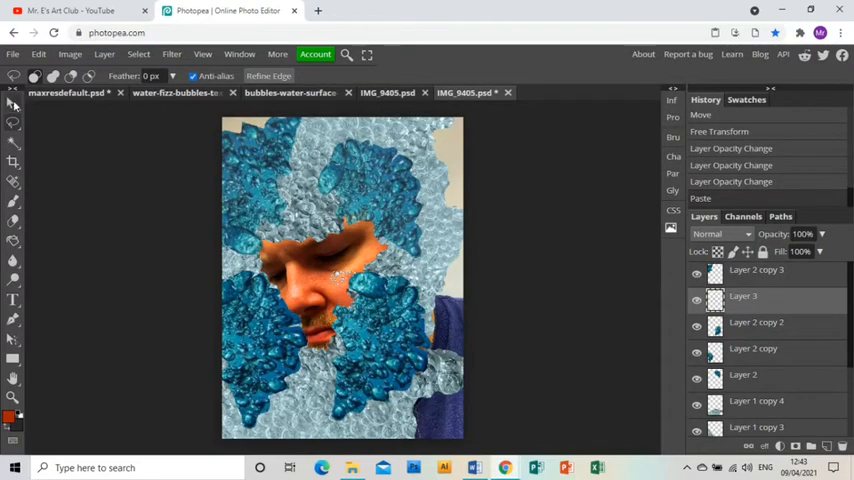
# Step: Select the Move tool and bring up the clear bubble layer's actions
pyautogui.click(13, 104)
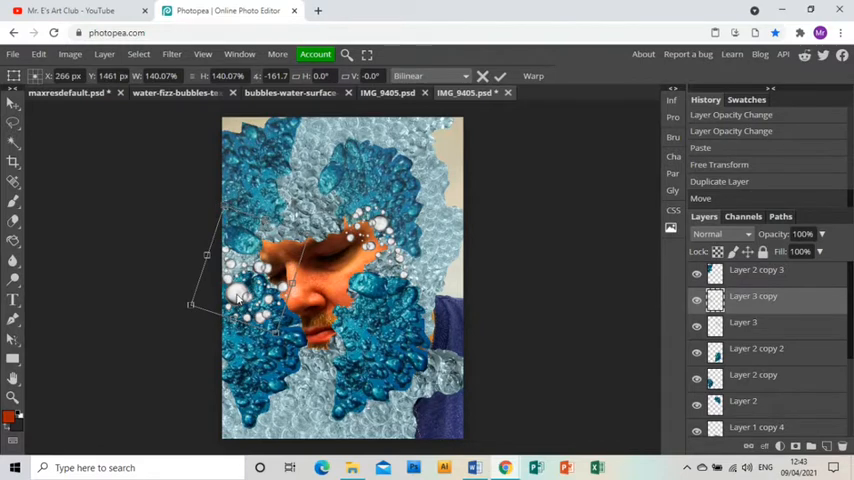
pyautogui.rightClick(755, 295)
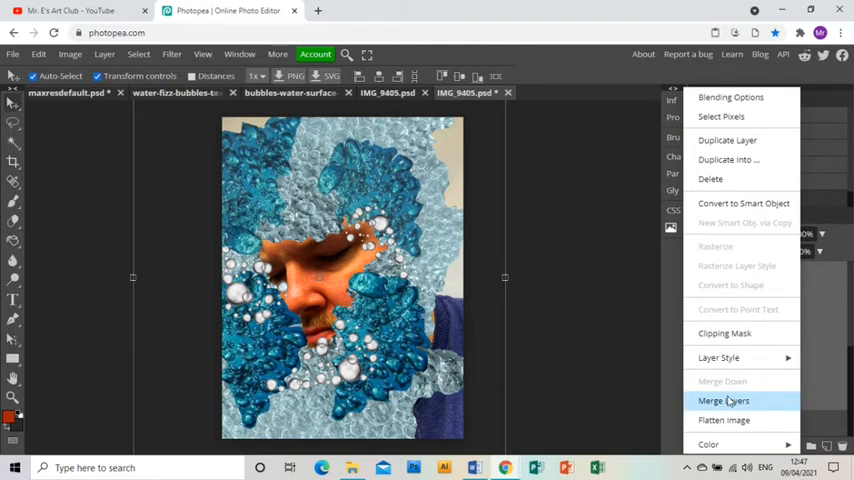
# Step: Merge the bubble layers, convert them to black and white, and blend as Overlay
pyautogui.click(723, 400)
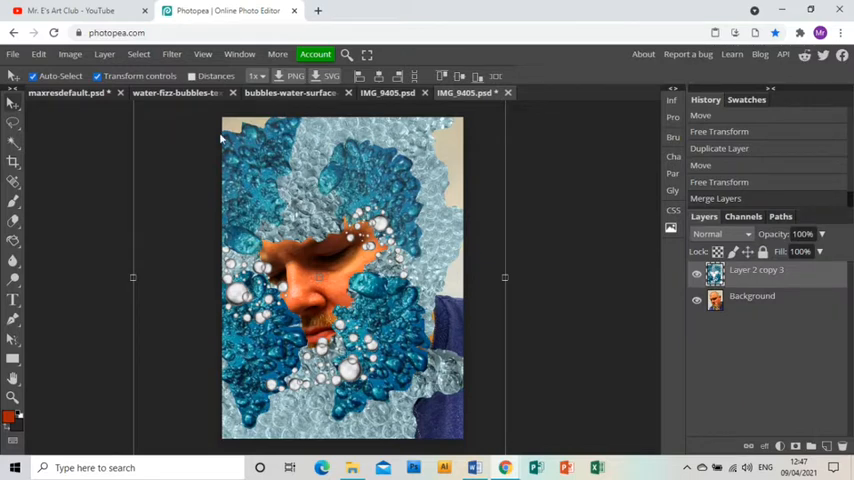
pyautogui.click(69, 54)
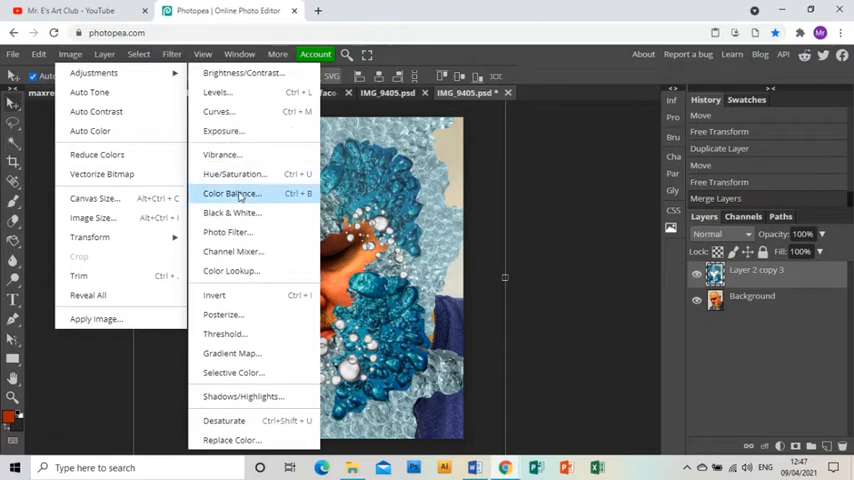
pyautogui.click(231, 212)
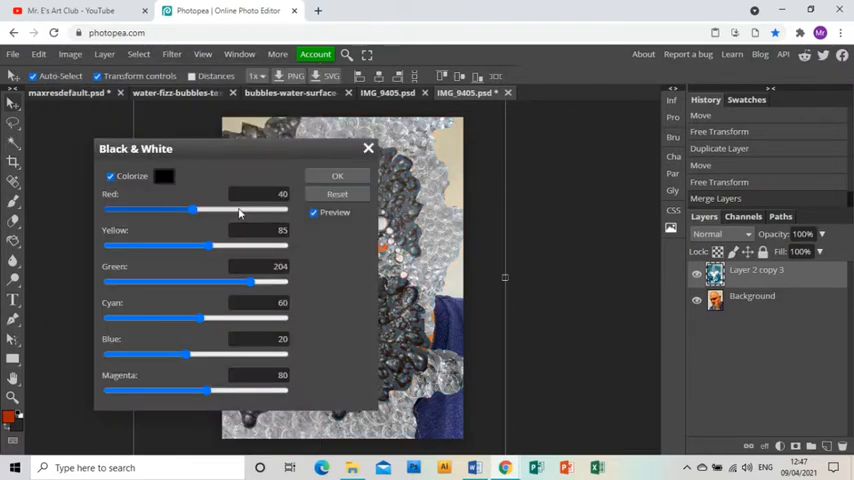
pyautogui.click(337, 175)
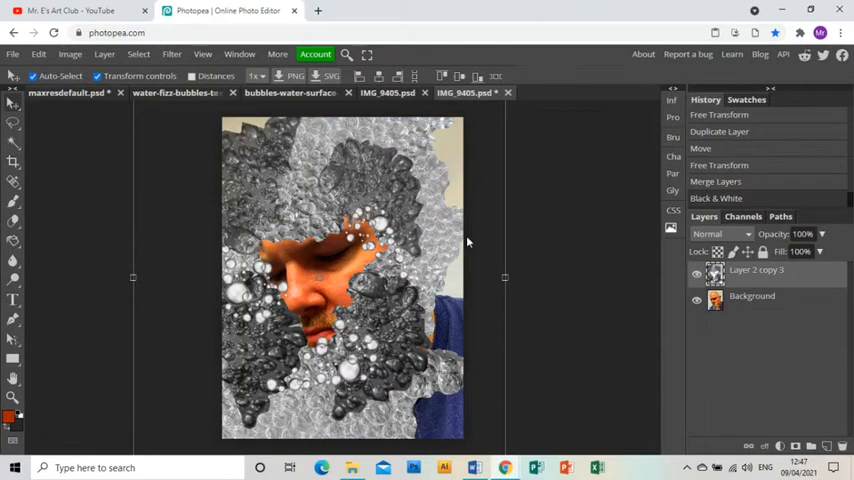
pyautogui.click(720, 234)
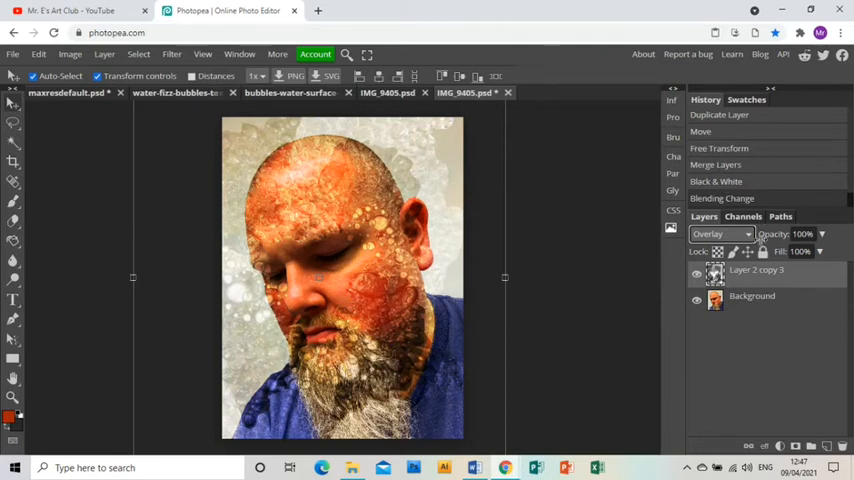
# Step: Duplicate the black-and-white bubble layer and set the top copy to Pin Light
pyautogui.rightClick(757, 269)
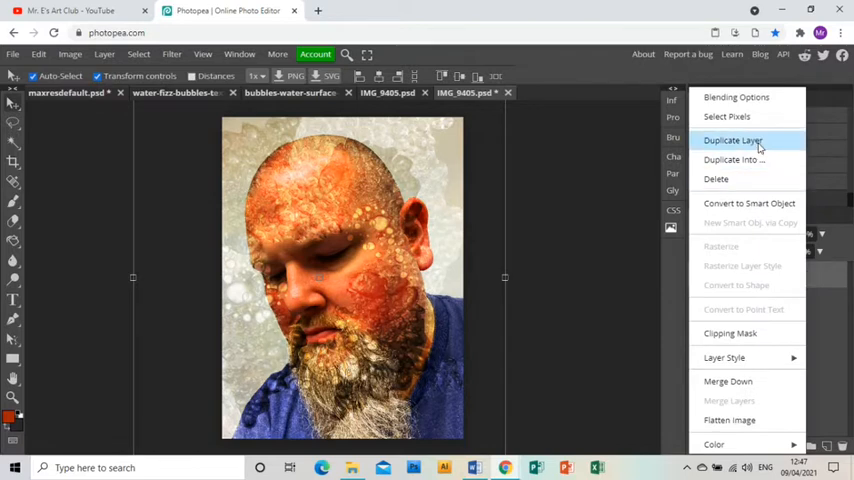
pyautogui.click(733, 140)
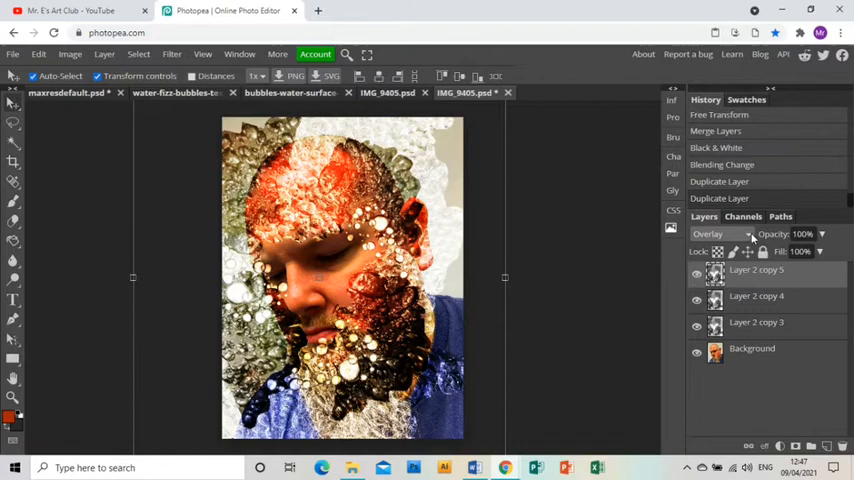
pyautogui.click(717, 233)
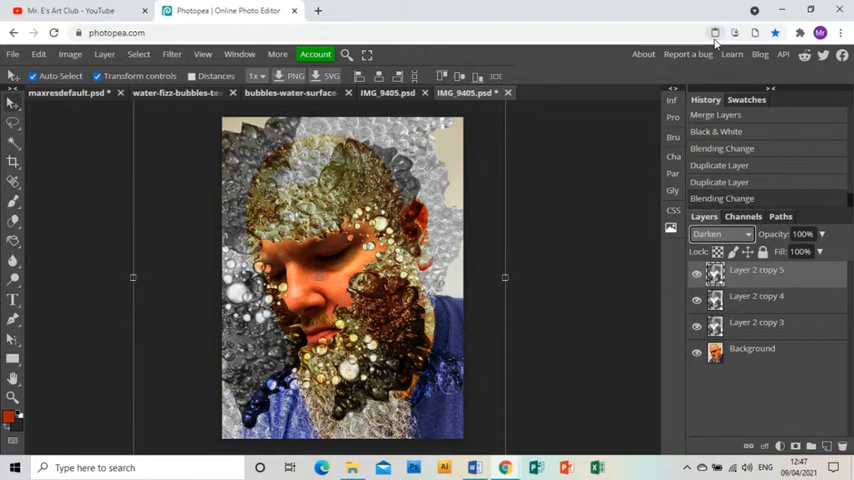
pyautogui.click(718, 233)
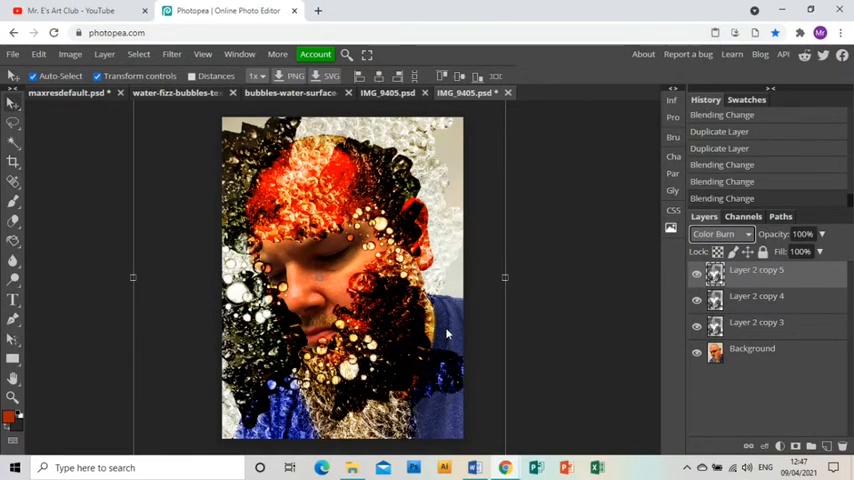
pyautogui.click(720, 233)
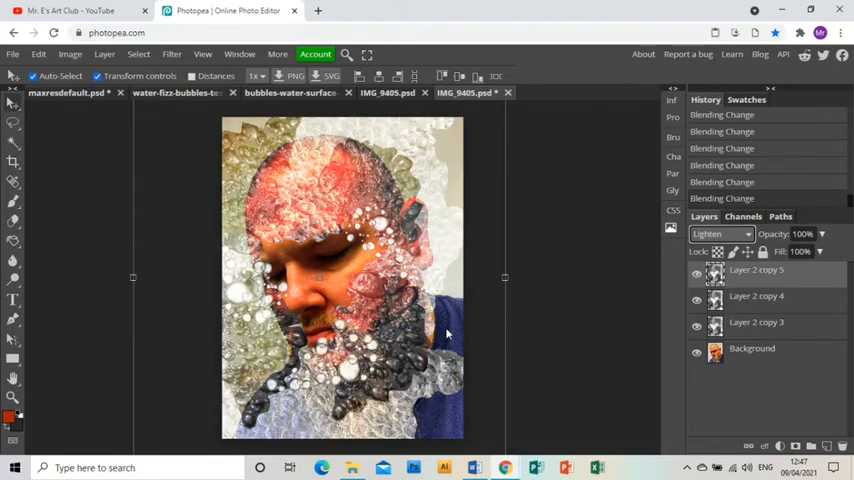
pyautogui.click(718, 233)
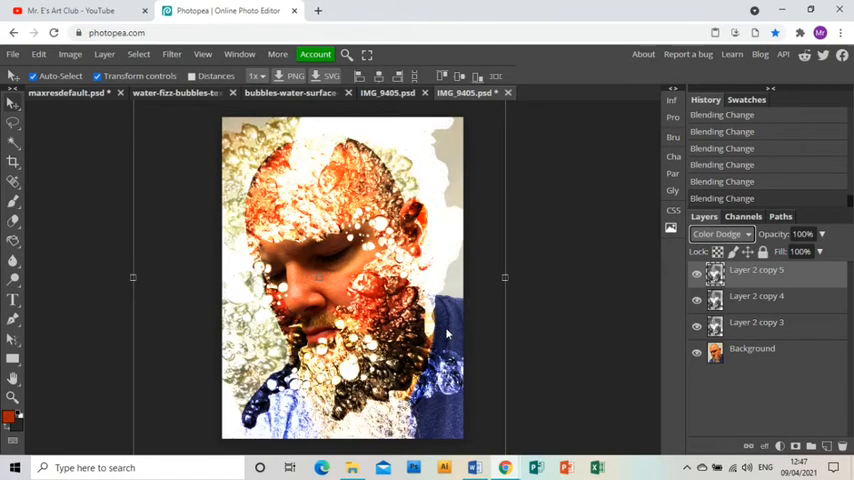
pyautogui.click(718, 233)
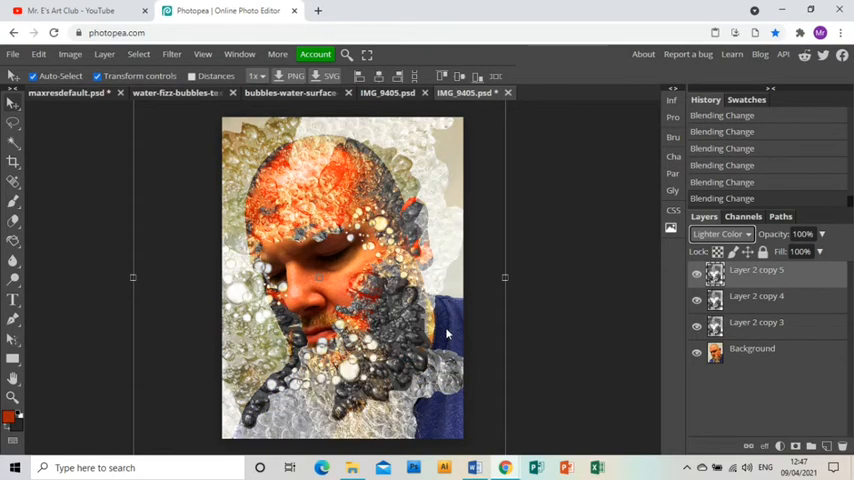
pyautogui.click(718, 233)
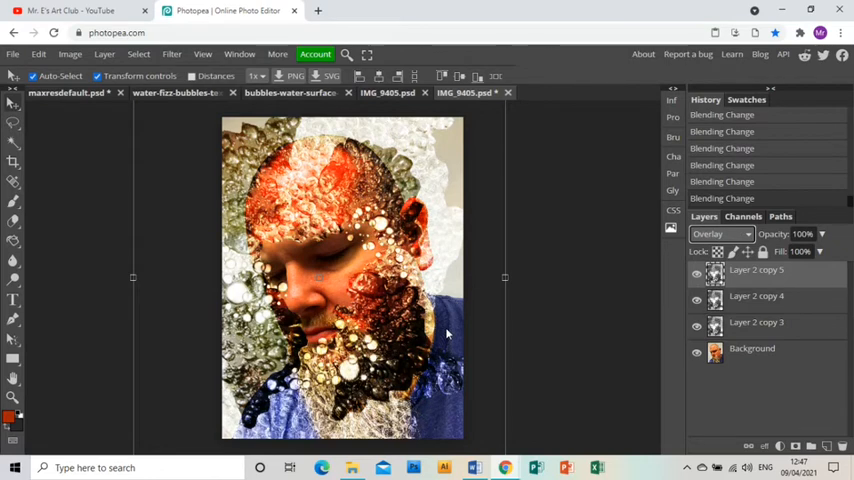
pyautogui.click(720, 233)
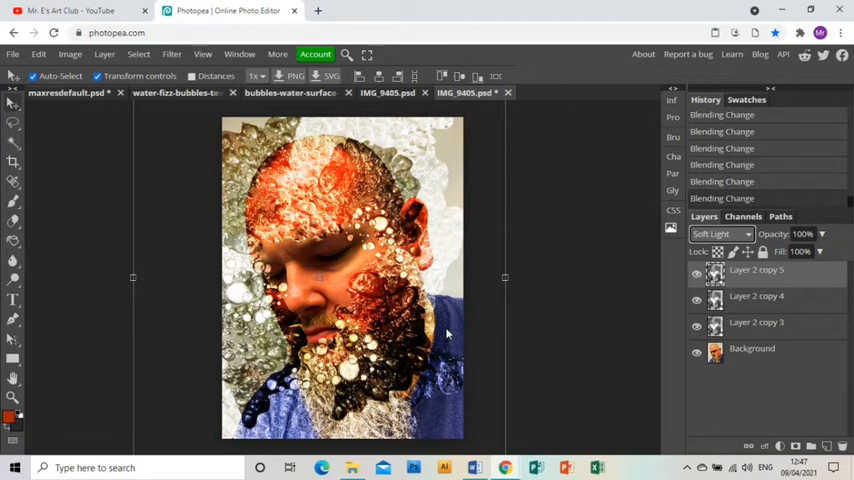
pyautogui.click(720, 234)
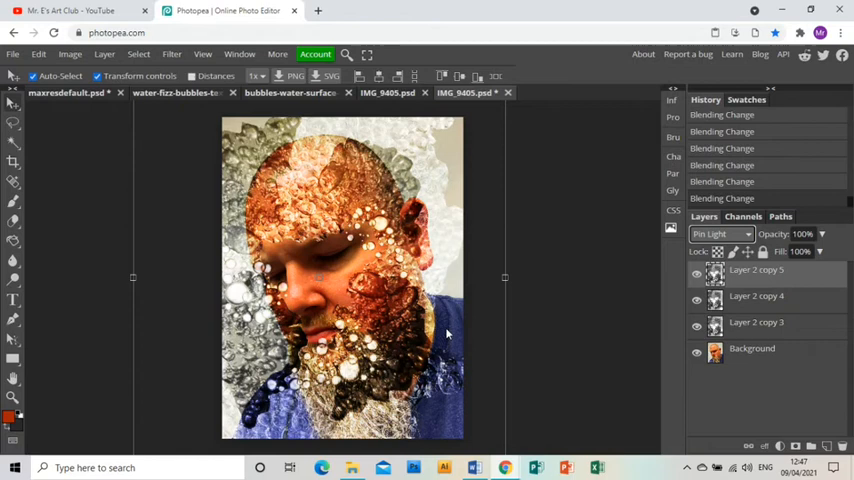
pyautogui.moveTo(505, 303)
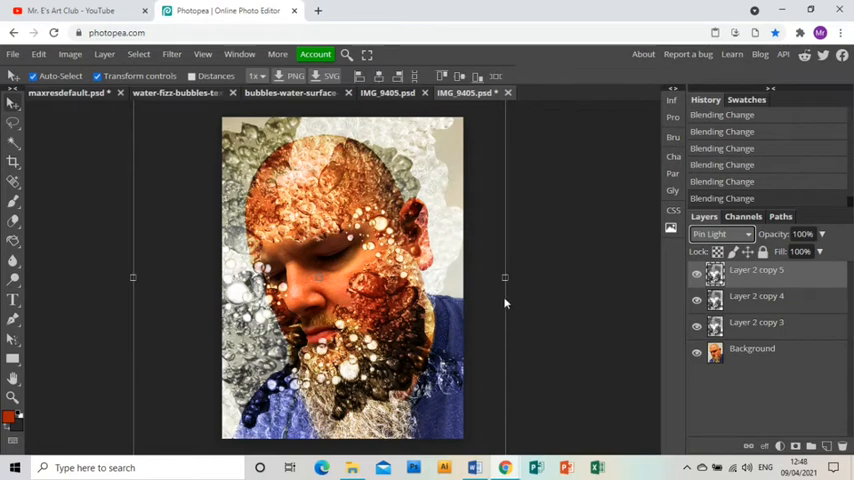
pyautogui.moveTo(637, 311)
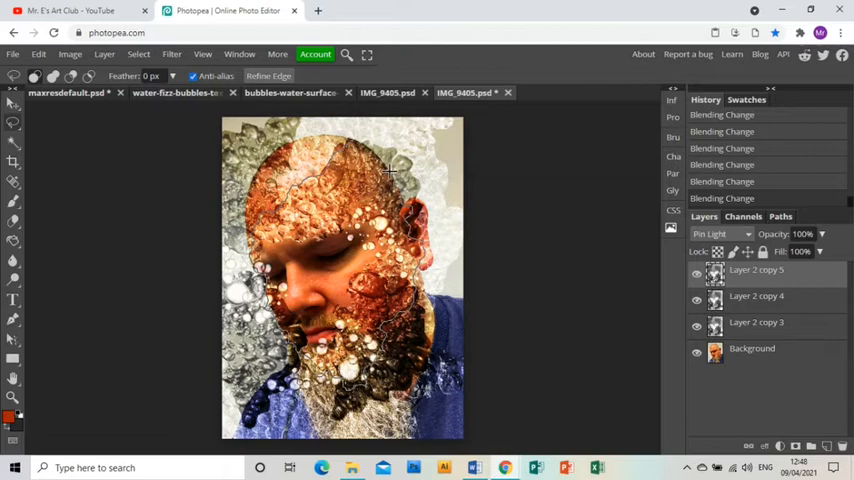
pyautogui.moveTo(360, 145)
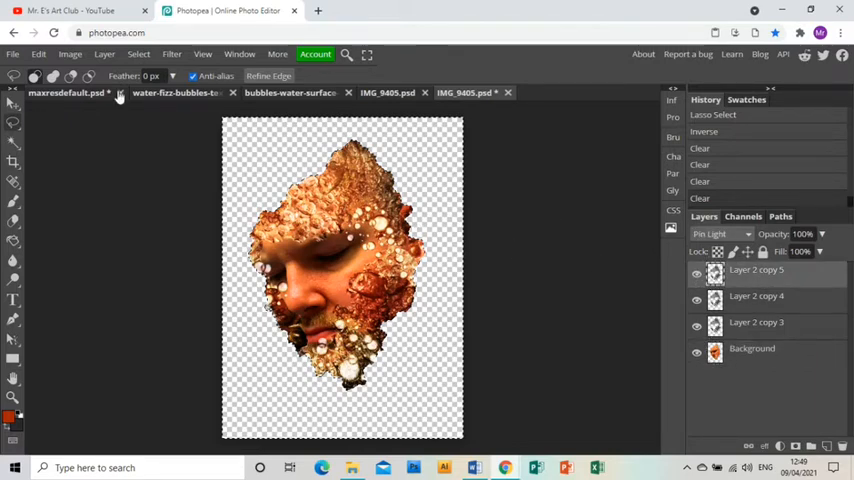
# Step: Warm the top bubble layer's shadows with Color Balance, less blue and more red
pyautogui.click(69, 54)
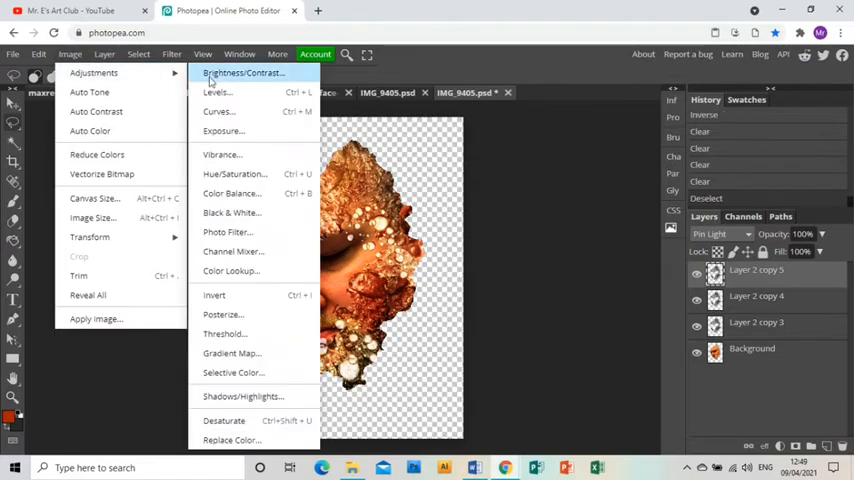
pyautogui.moveTo(245, 193)
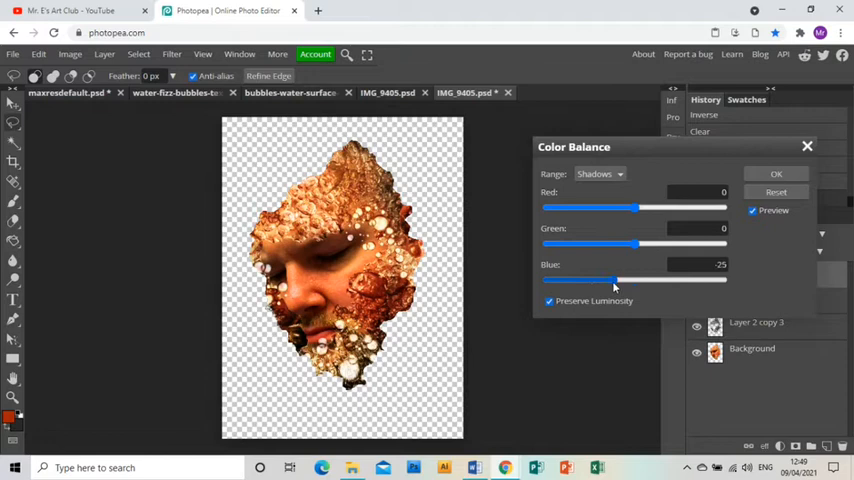
pyautogui.moveTo(615, 281); pyautogui.dragTo(597, 281)
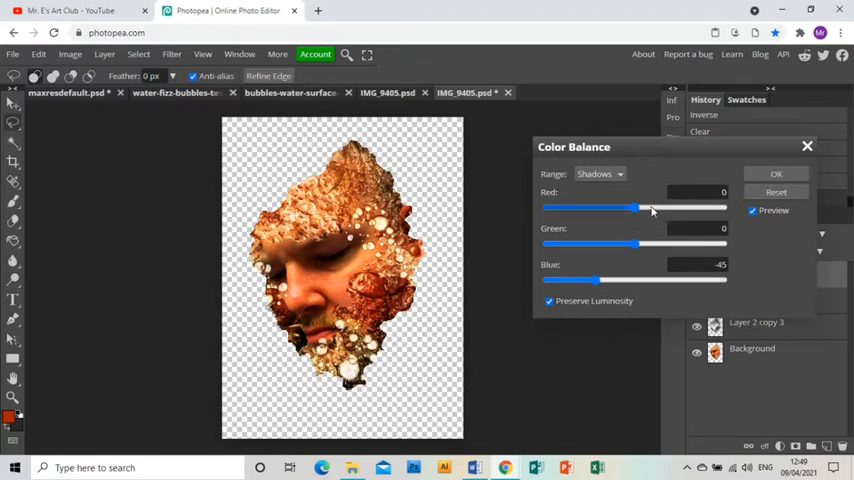
pyautogui.moveTo(632, 208); pyautogui.dragTo(652, 208)
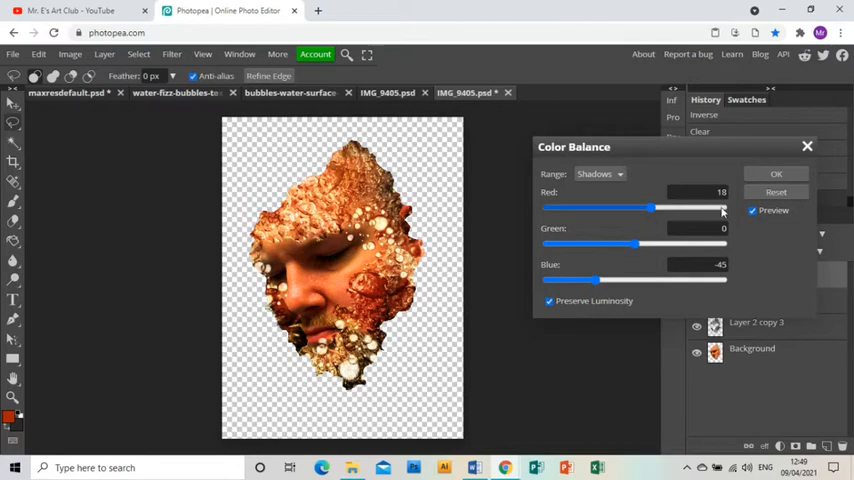
pyautogui.click(776, 173)
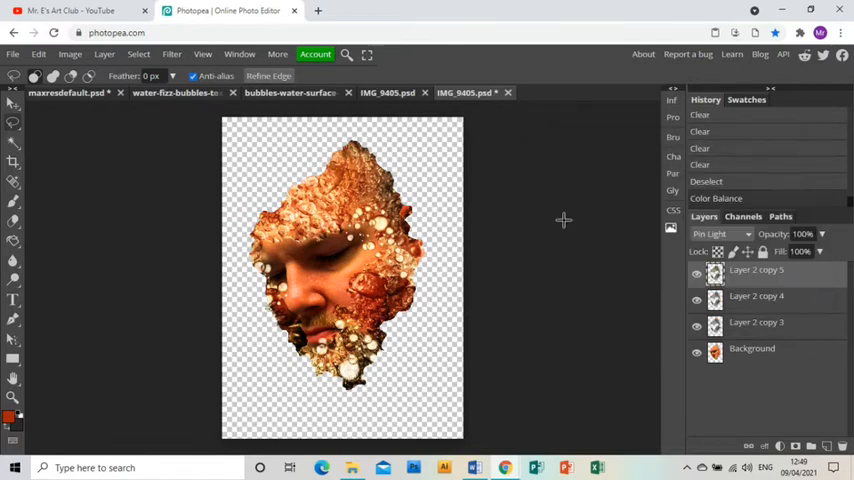
# Step: Apply Color Balance to the Background layer, reducing blue in its shadows
pyautogui.click(752, 348)
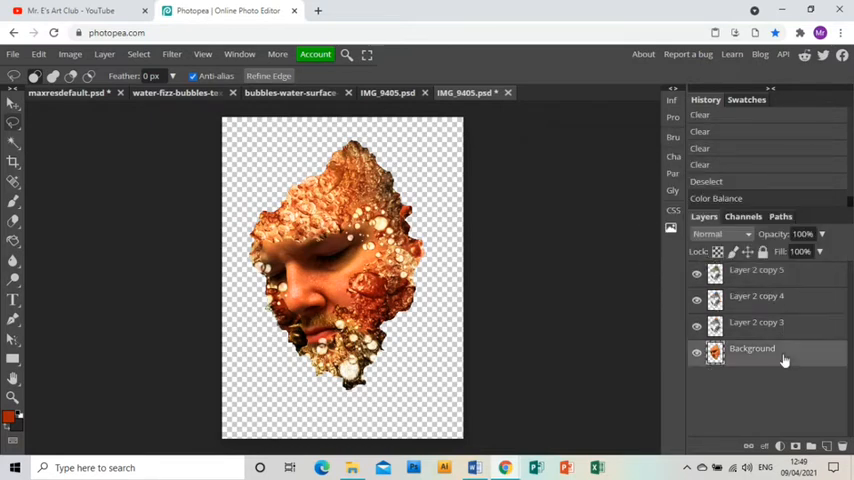
pyautogui.click(70, 54)
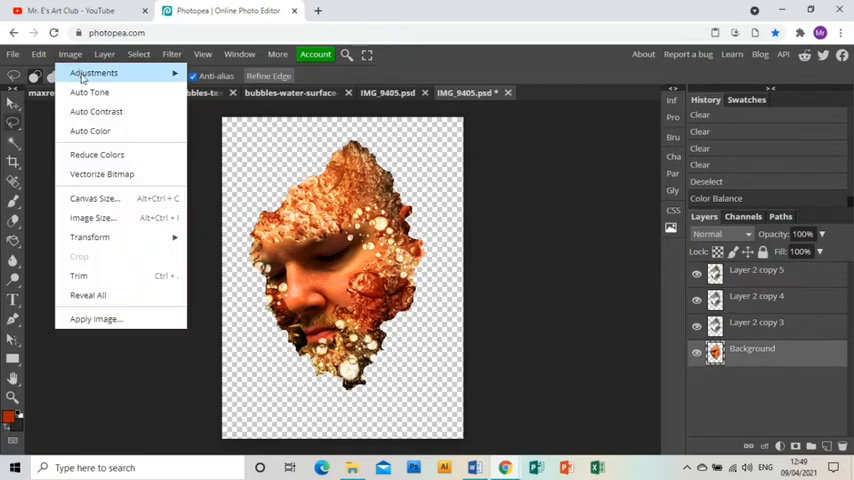
pyautogui.click(94, 72)
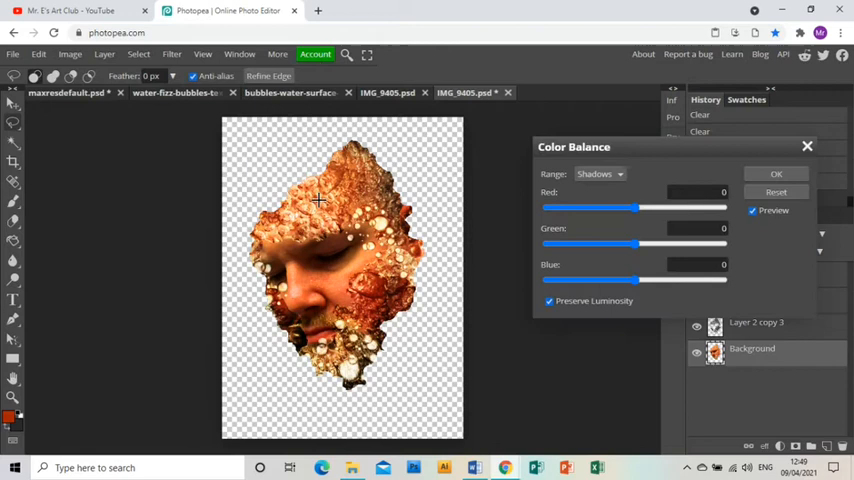
pyautogui.moveTo(647, 280); pyautogui.dragTo(626, 280)
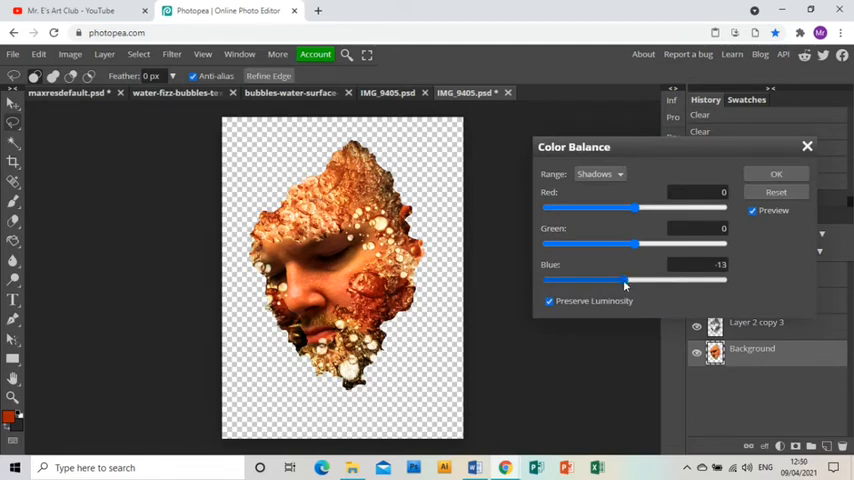
pyautogui.click(776, 173)
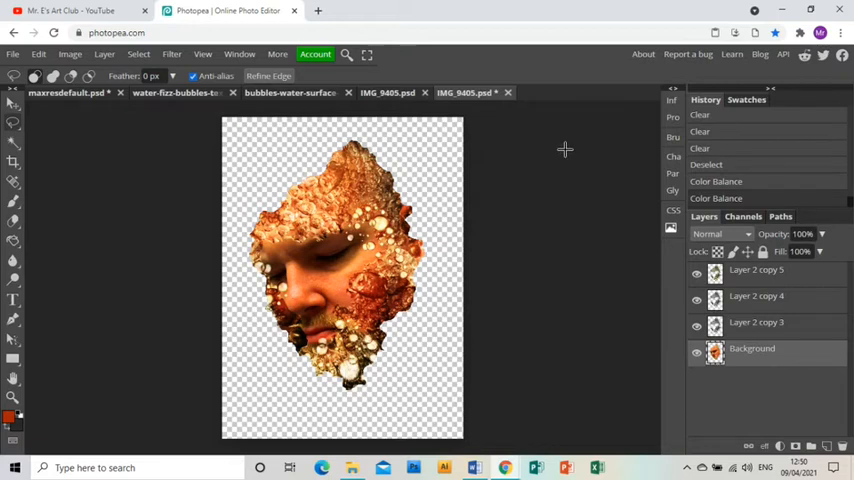
pyautogui.moveTo(758, 293)
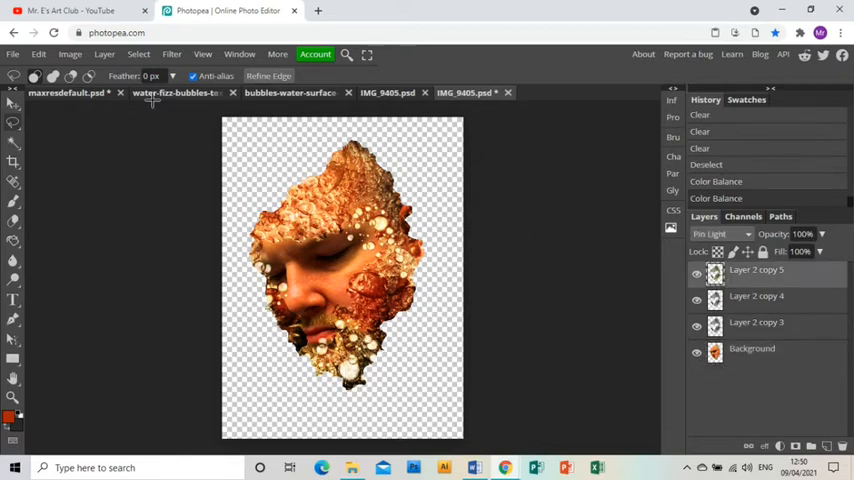
# Step: Apply Brightness/Contrast to Layer 2 copy 5 with Contrast 100 and Brightness 14
pyautogui.click(69, 54)
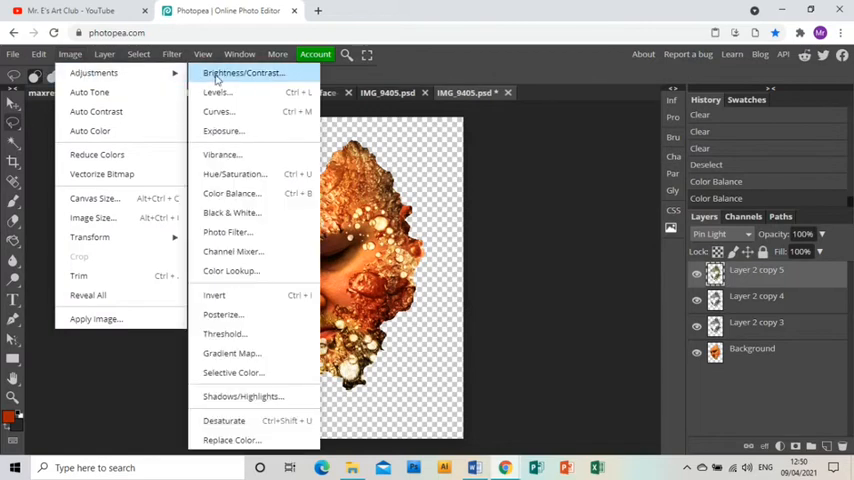
pyautogui.click(243, 72)
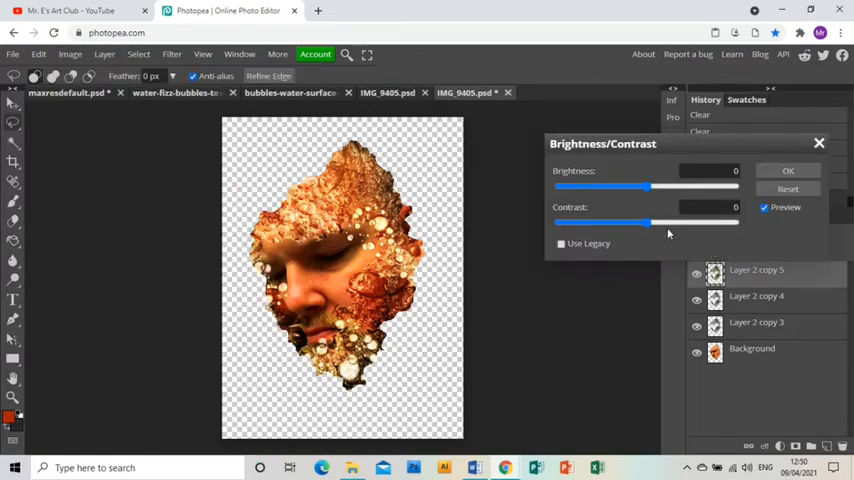
pyautogui.moveTo(648, 223); pyautogui.dragTo(738, 223)
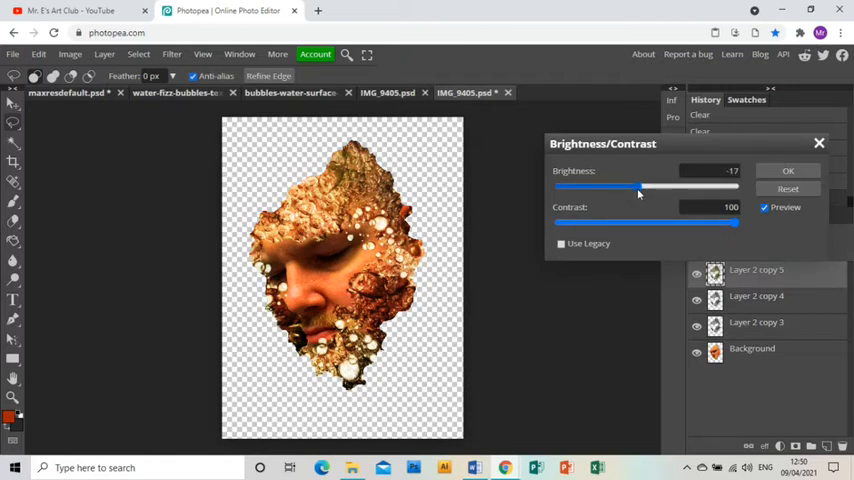
pyautogui.moveTo(642, 187); pyautogui.dragTo(655, 187)
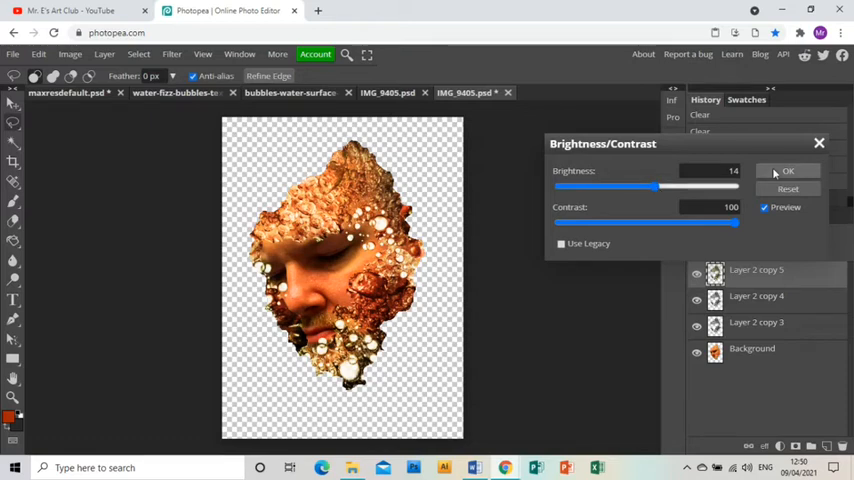
pyautogui.click(789, 171)
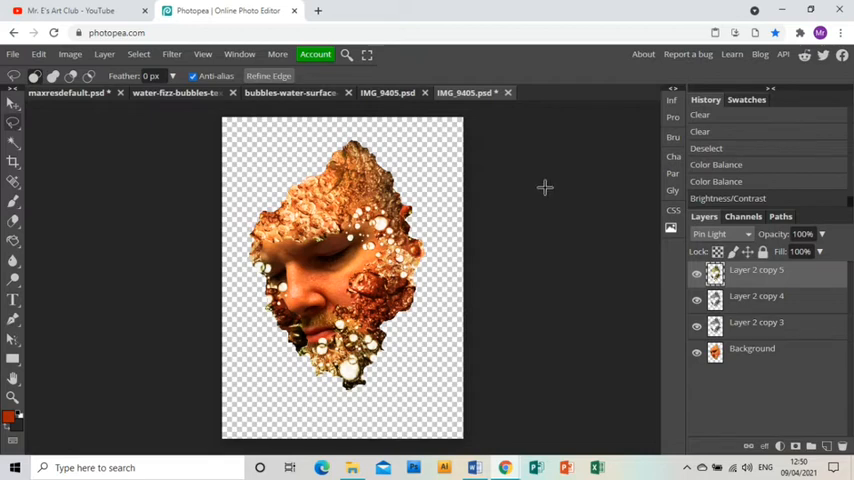
pyautogui.moveTo(547, 183)
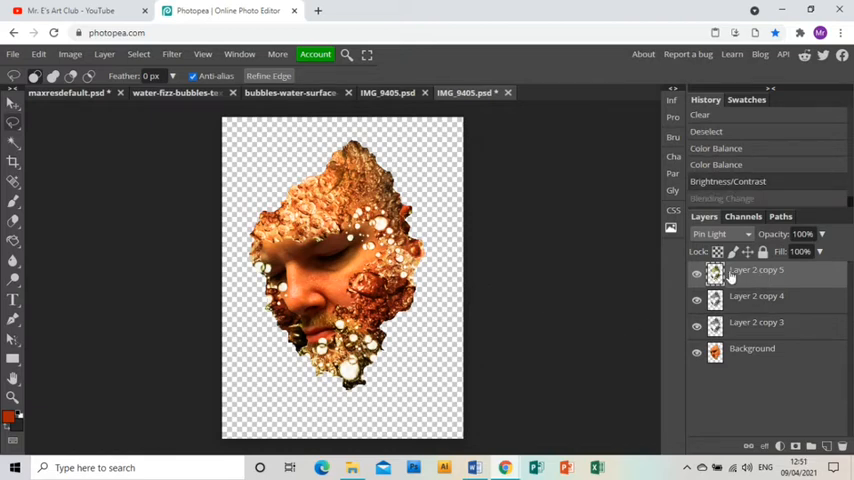
# Step: On a new layer, paint bright yellow glow over the bubbles across the face
pyautogui.click(826, 446)
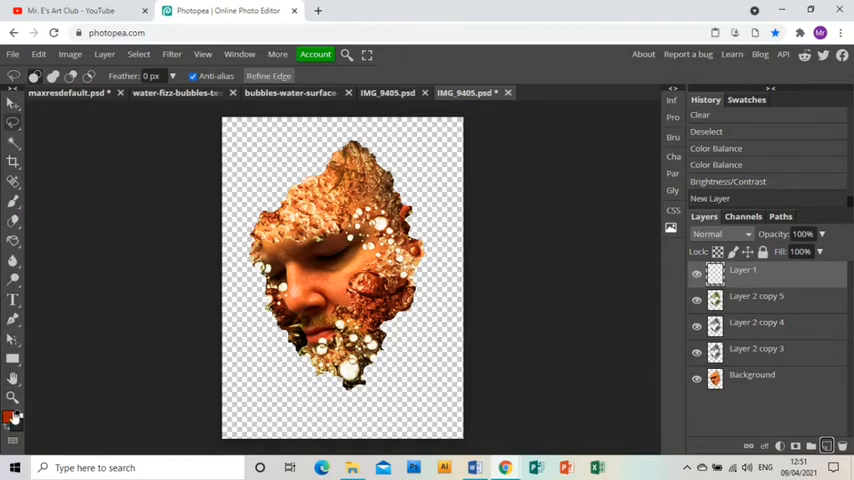
pyautogui.click(14, 419)
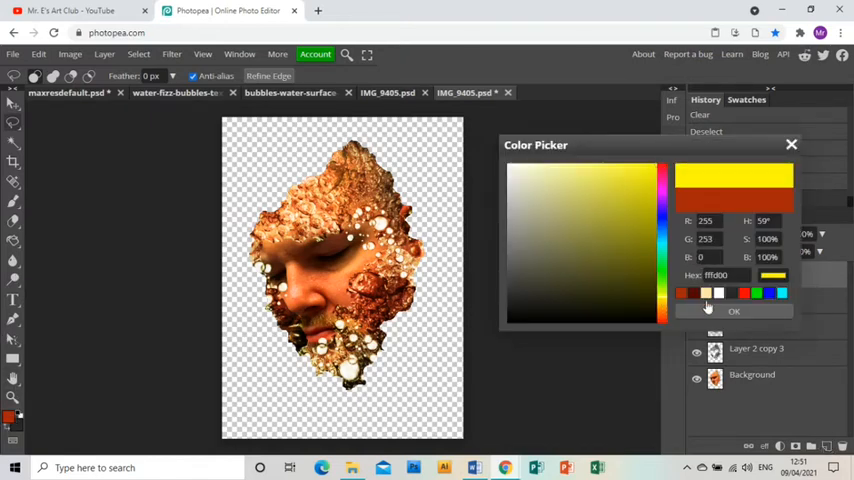
pyautogui.click(733, 311)
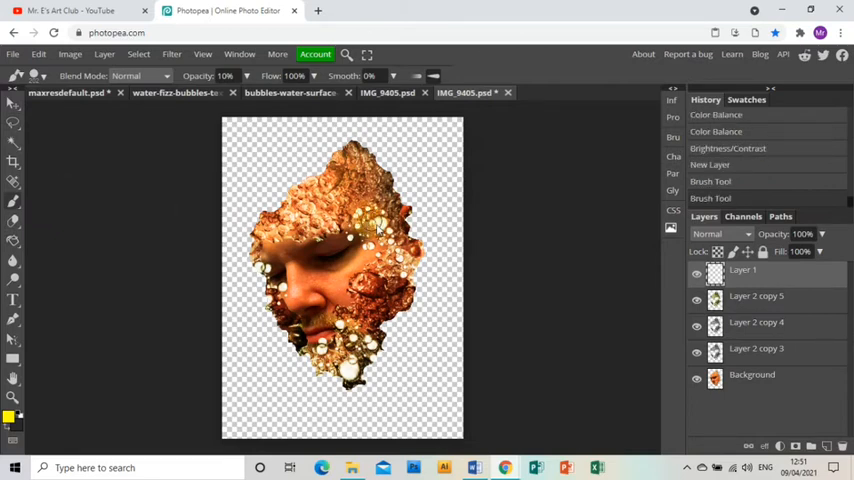
pyautogui.click(390, 255)
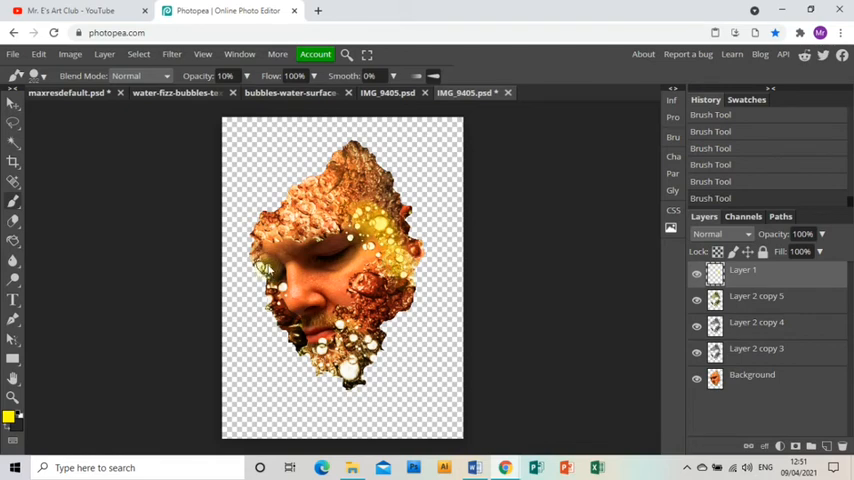
pyautogui.click(278, 290)
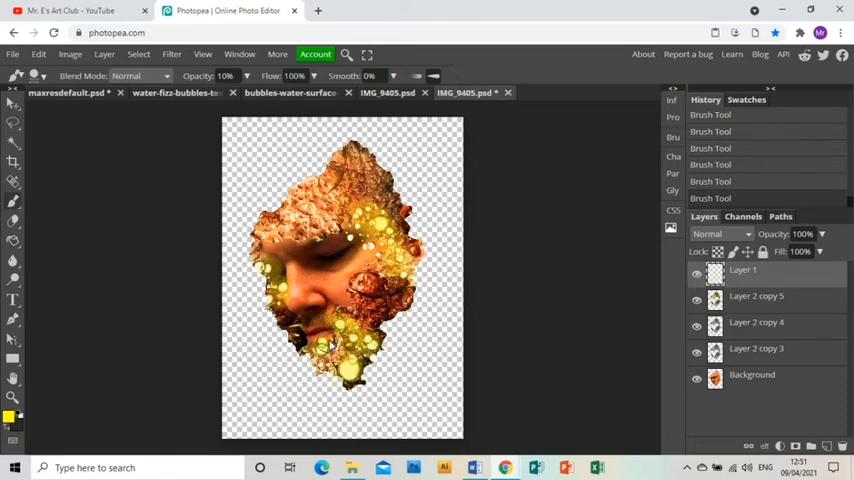
# Step: Set the glow layer to Multiply and apply Hue/Saturation with Hue -7
pyautogui.click(720, 233)
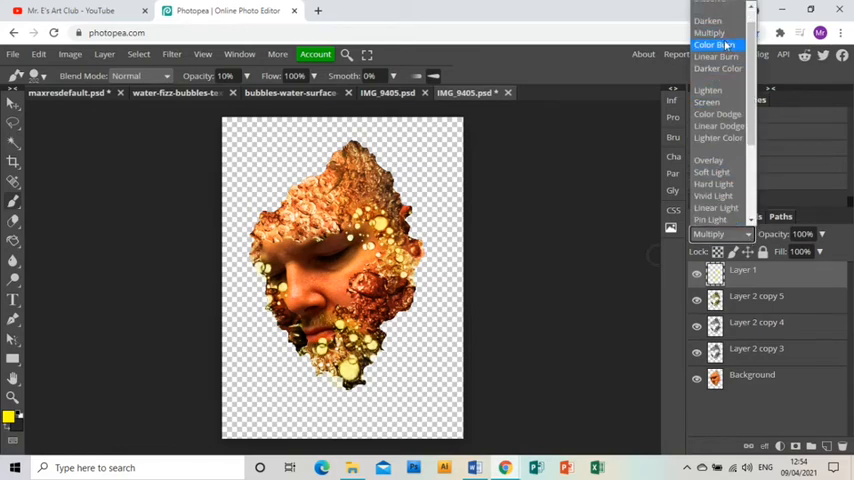
pyautogui.click(709, 33)
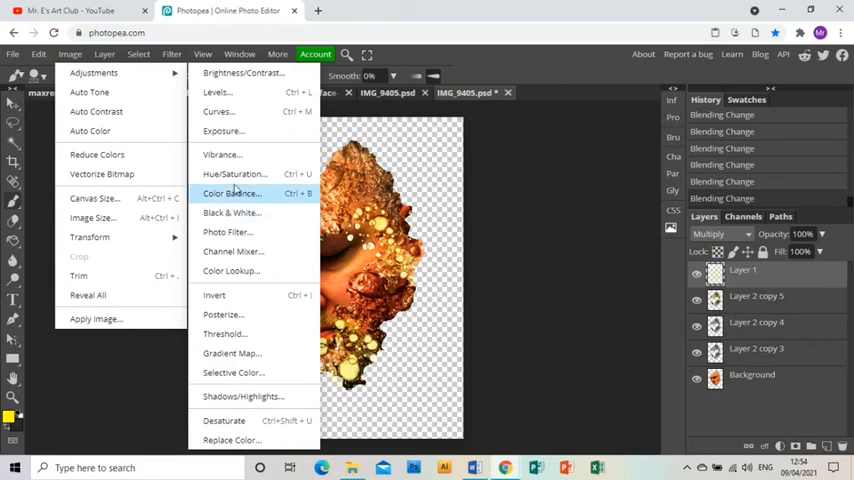
pyautogui.click(235, 174)
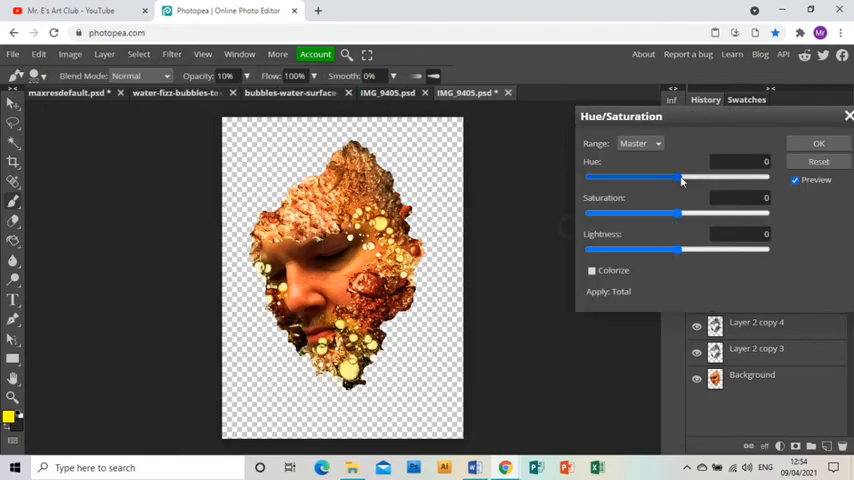
pyautogui.moveTo(684, 177); pyautogui.dragTo(668, 177)
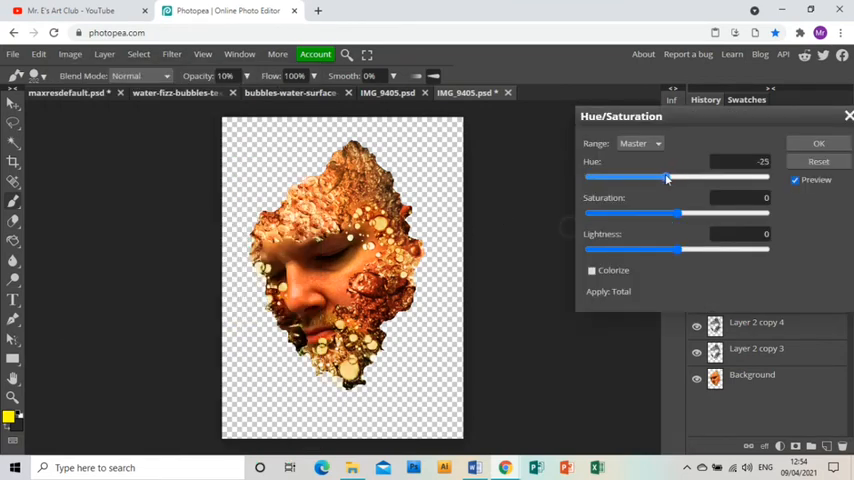
pyautogui.moveTo(667, 177); pyautogui.dragTo(677, 177)
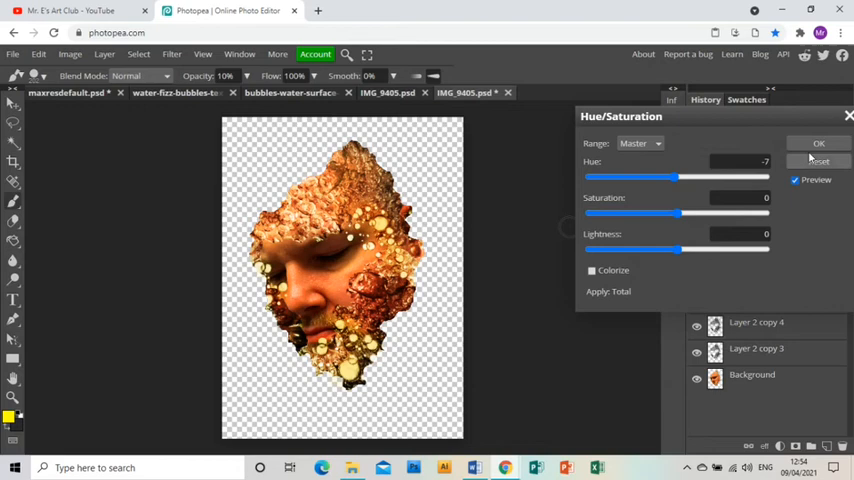
pyautogui.click(818, 143)
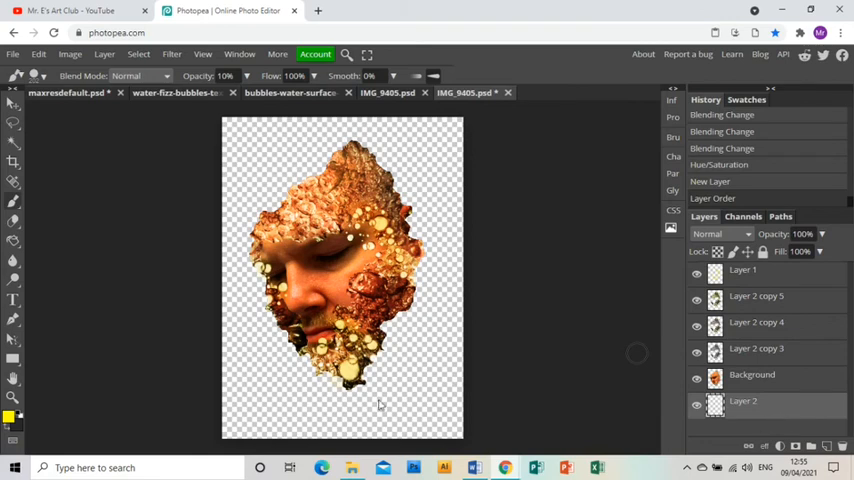
# Step: Set the foreground colour to white and select the Paint Bucket tool
pyautogui.click(11, 412)
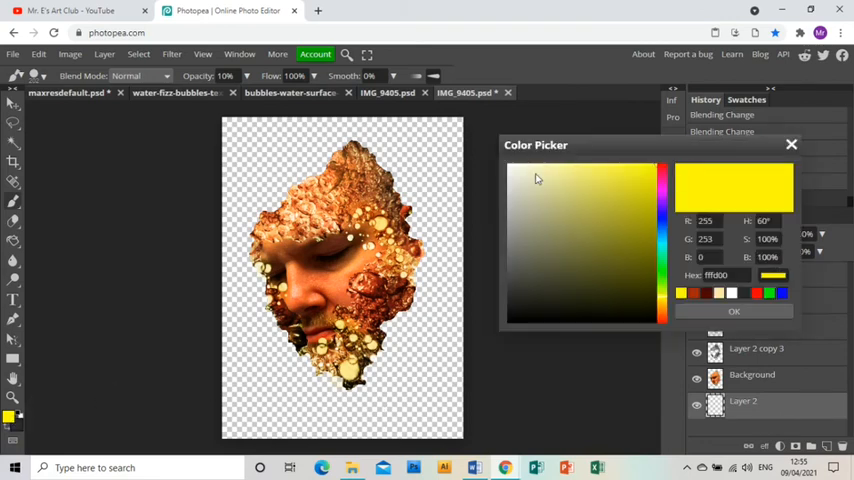
pyautogui.click(733, 311)
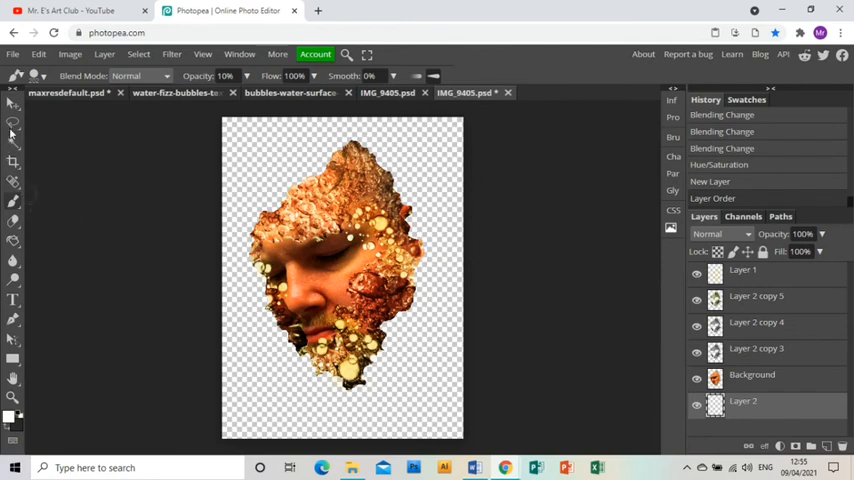
pyautogui.click(14, 242)
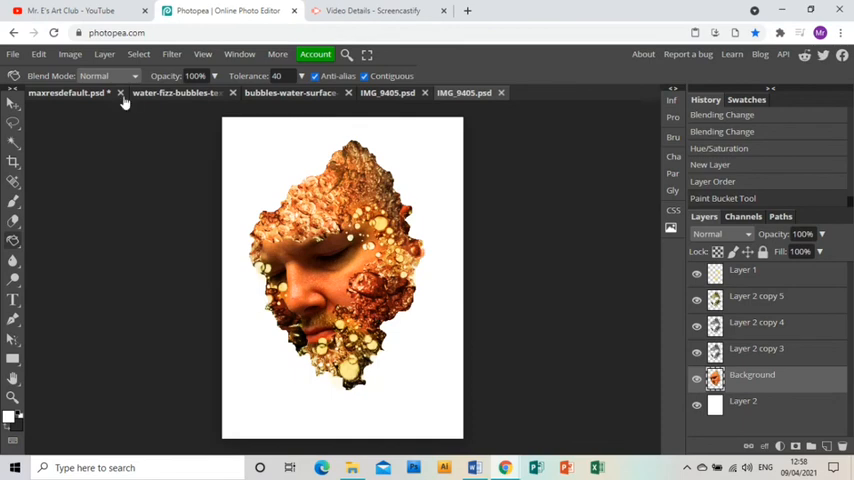
# Step: Apply Color Balance to the Background with shadows Blue set to -21
pyautogui.click(69, 54)
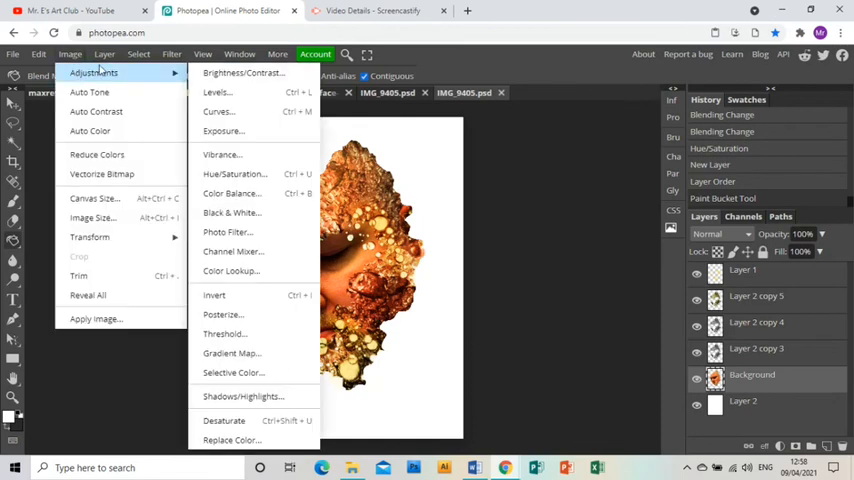
pyautogui.moveTo(118, 82)
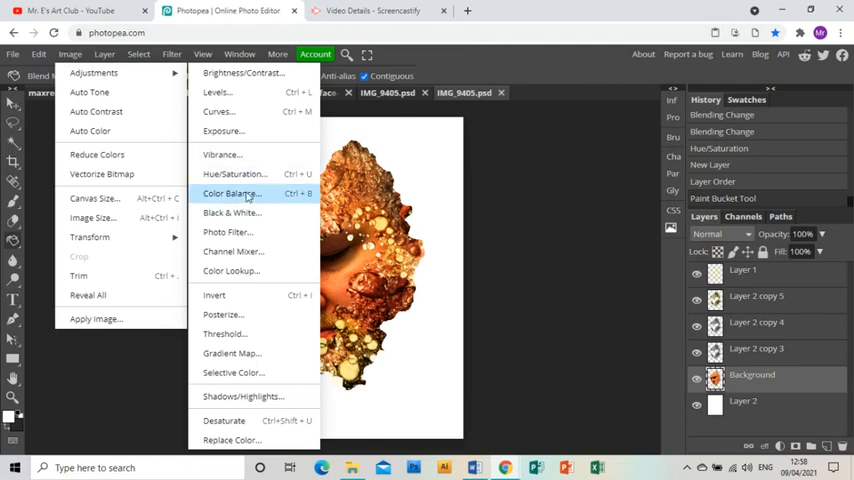
pyautogui.click(230, 193)
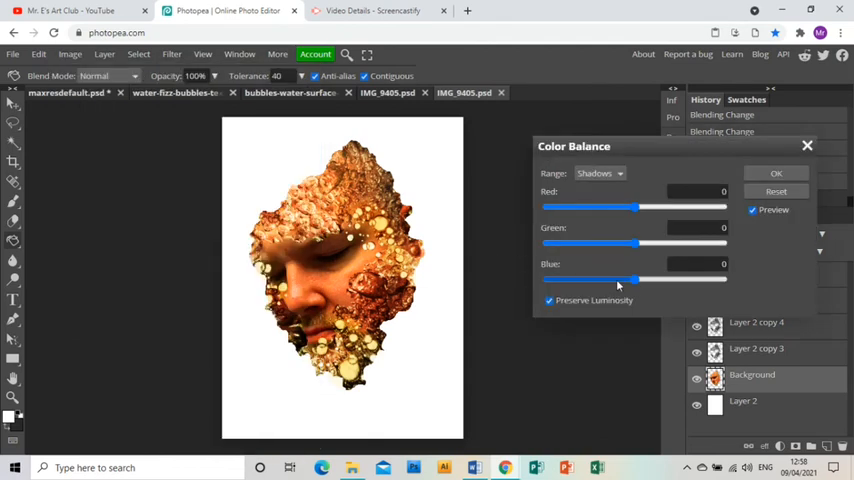
pyautogui.moveTo(631, 279); pyautogui.dragTo(611, 279)
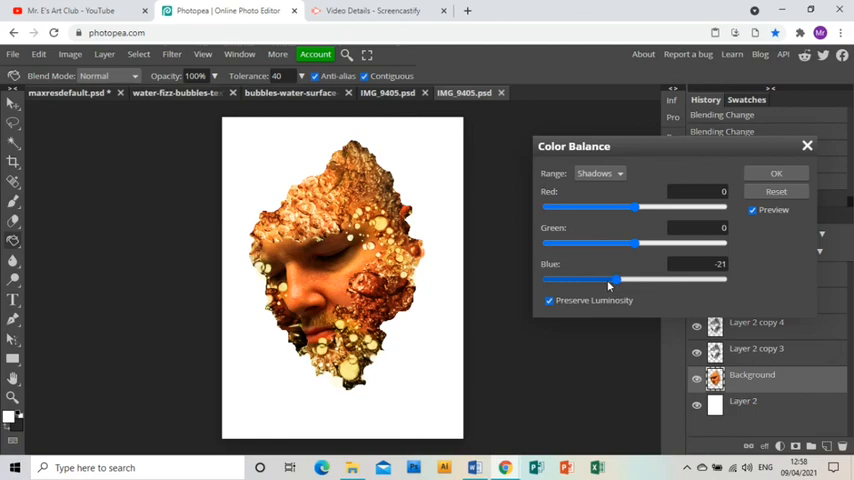
pyautogui.click(776, 173)
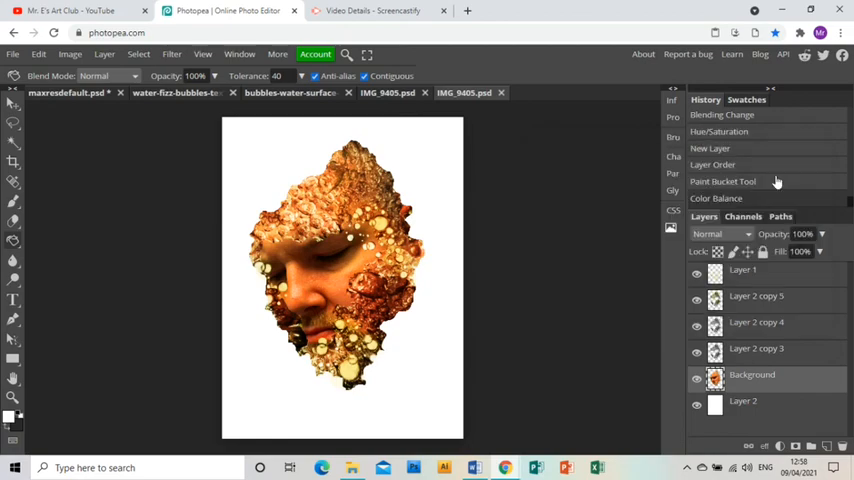